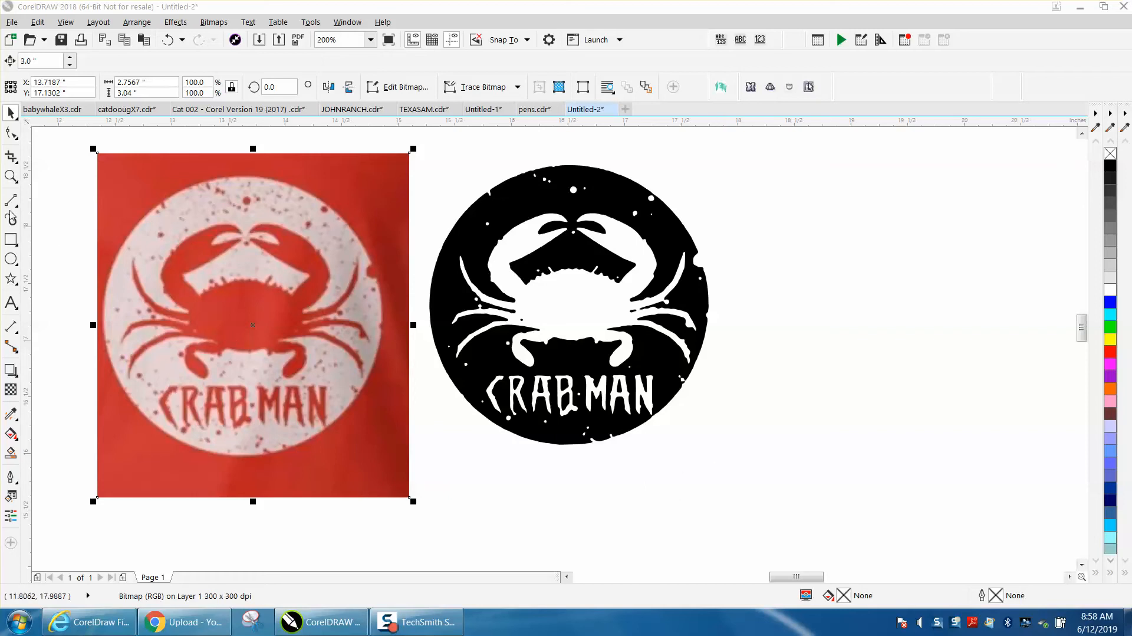
pyautogui.moveTo(7, 187)
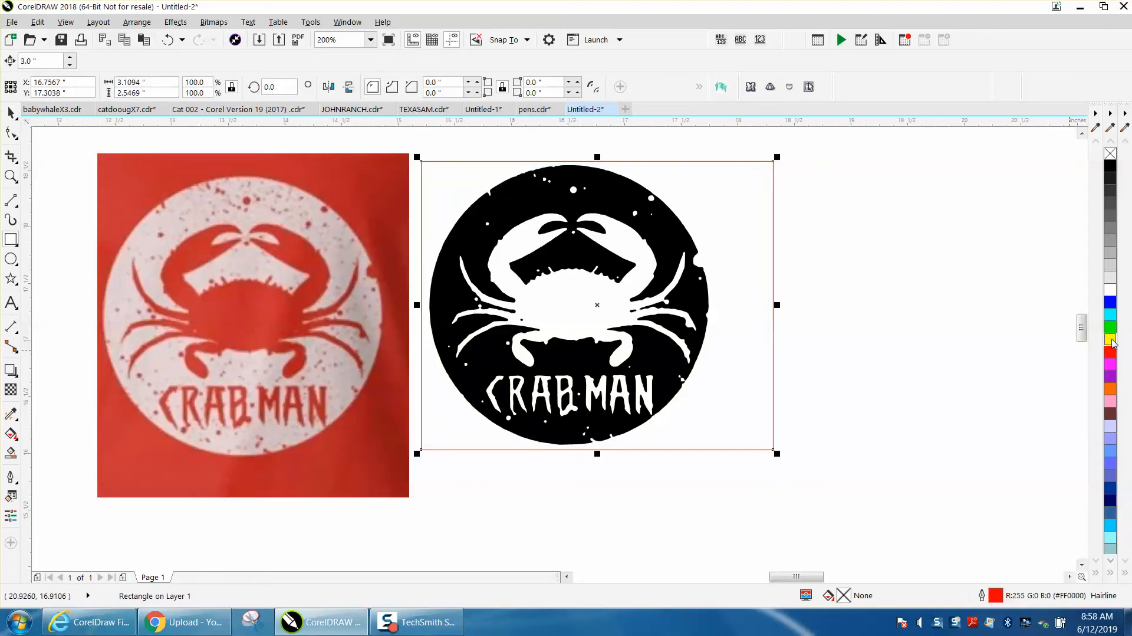
# Deselect the outline rectangle and zoom so the crab photo fills the view
pyautogui.click(1111, 338)
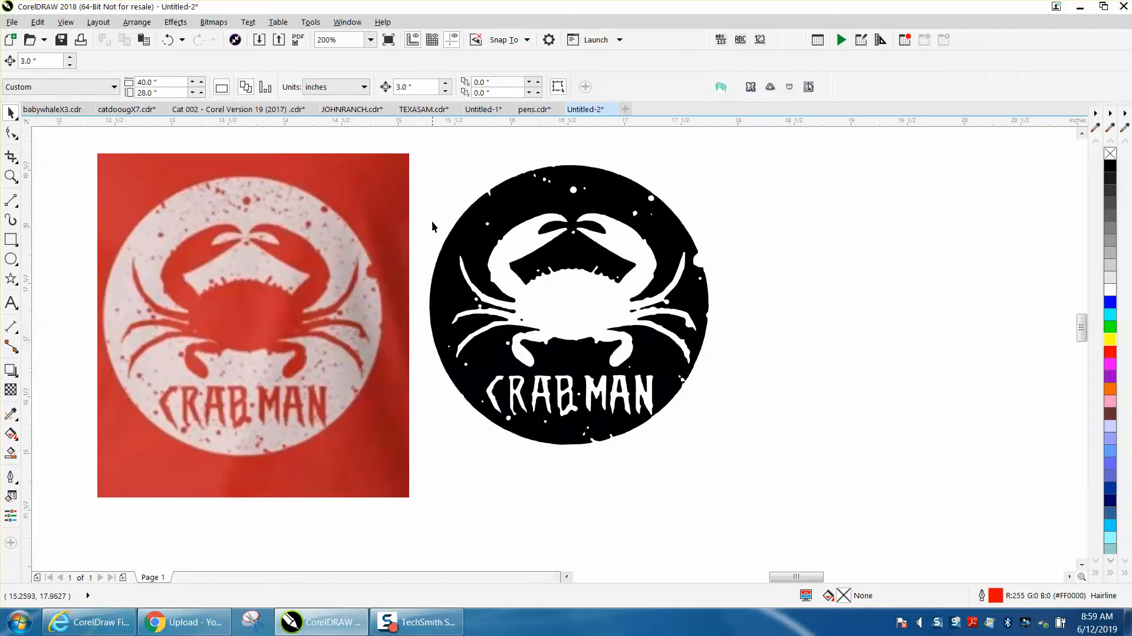
pyautogui.click(568, 305)
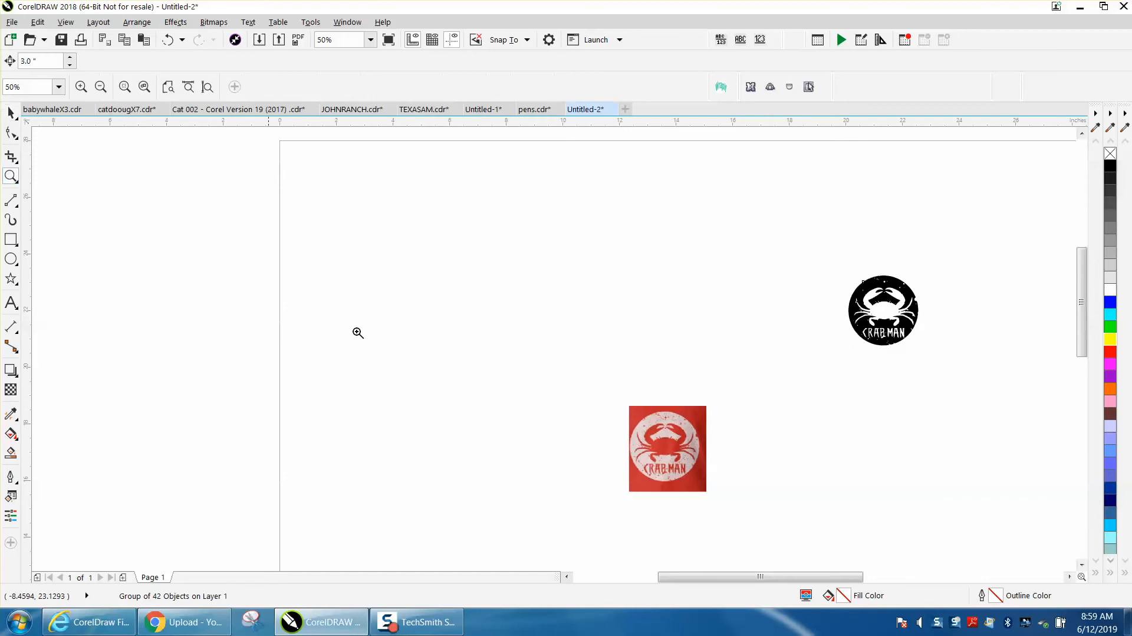
pyautogui.click(357, 333)
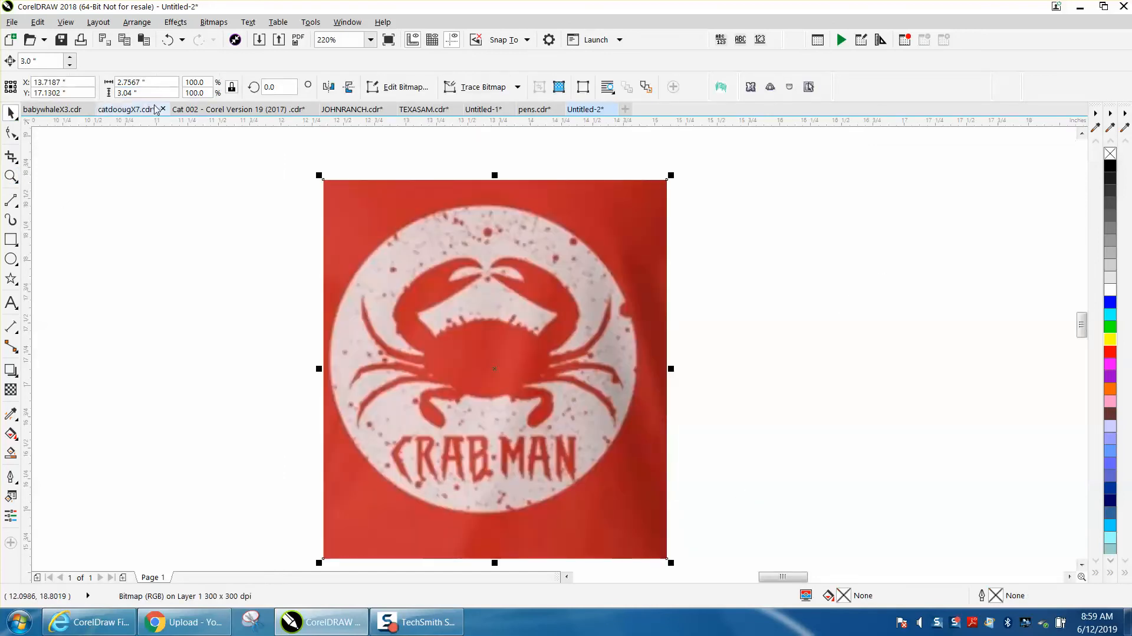
# Auto-adjust the photo's tones, then convert it to a Black and White (1-bit) bitmap at 600 dpi
pyautogui.click(213, 23)
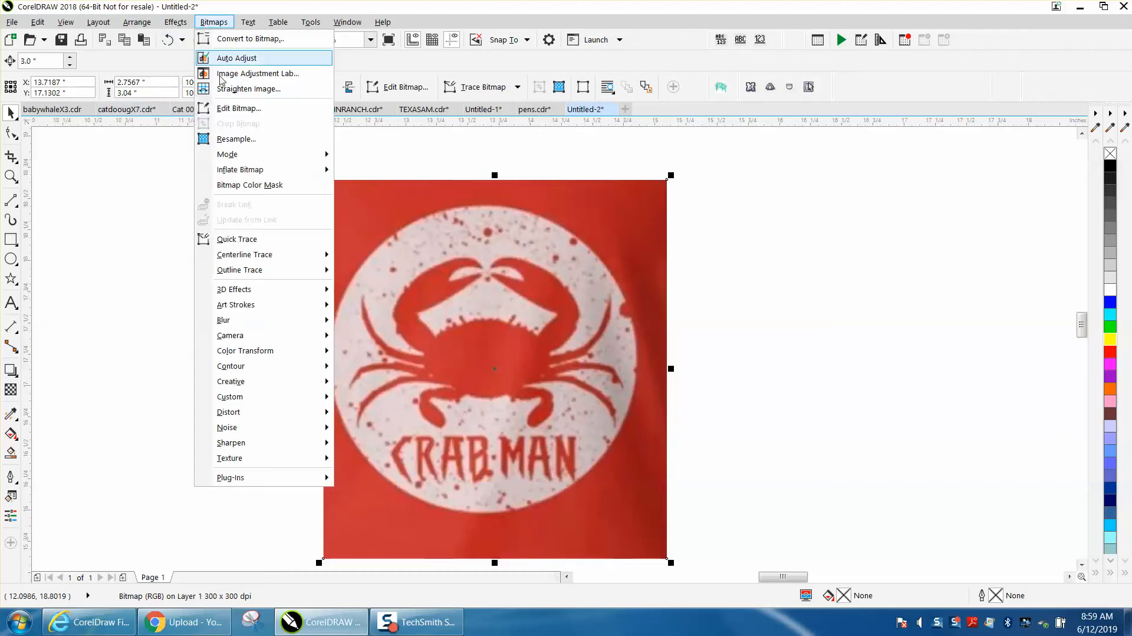
pyautogui.click(236, 139)
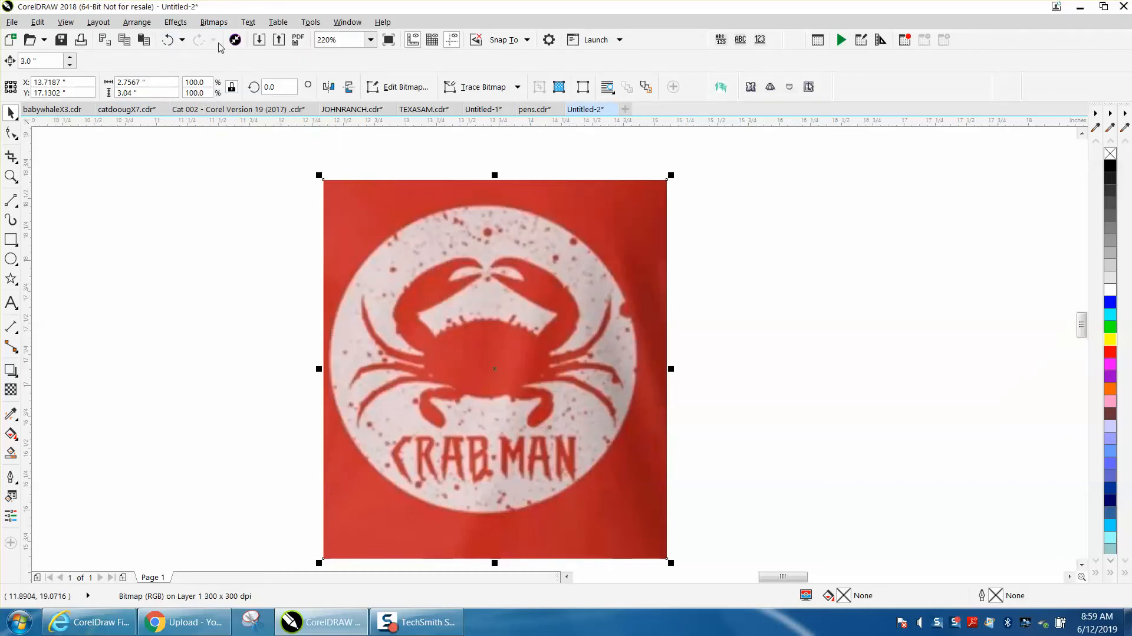
pyautogui.click(214, 22)
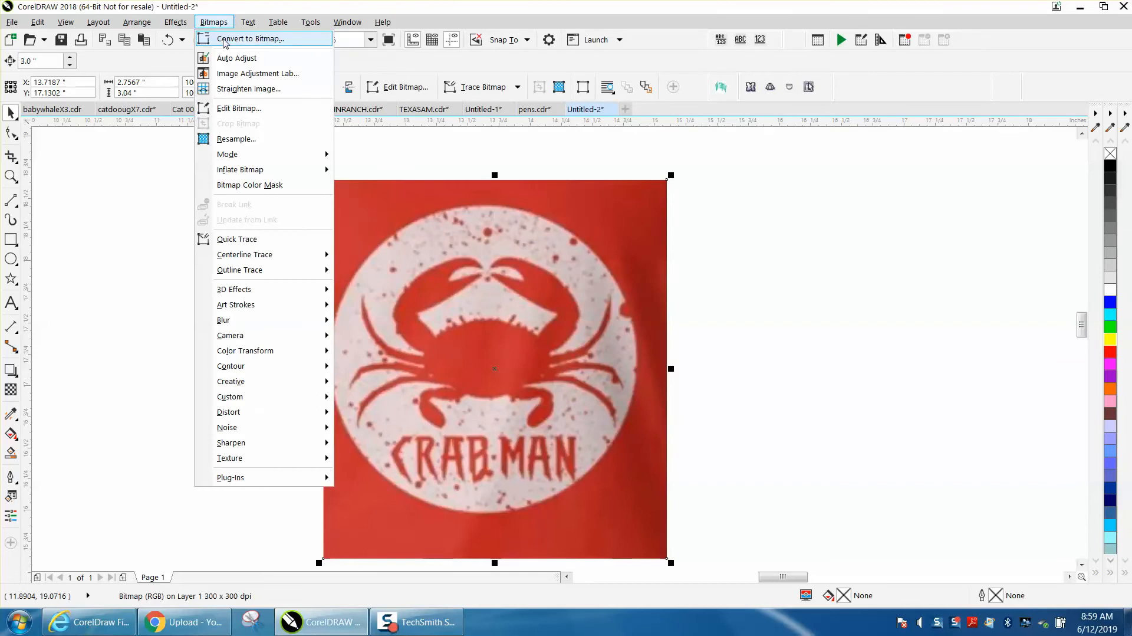
pyautogui.click(250, 39)
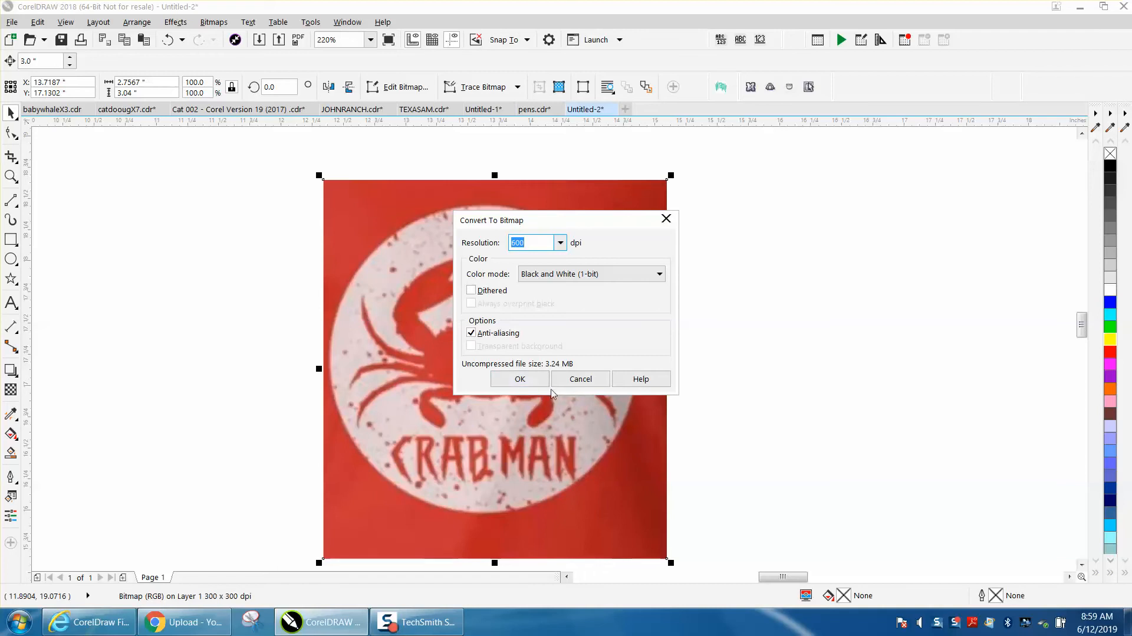
pyautogui.click(519, 378)
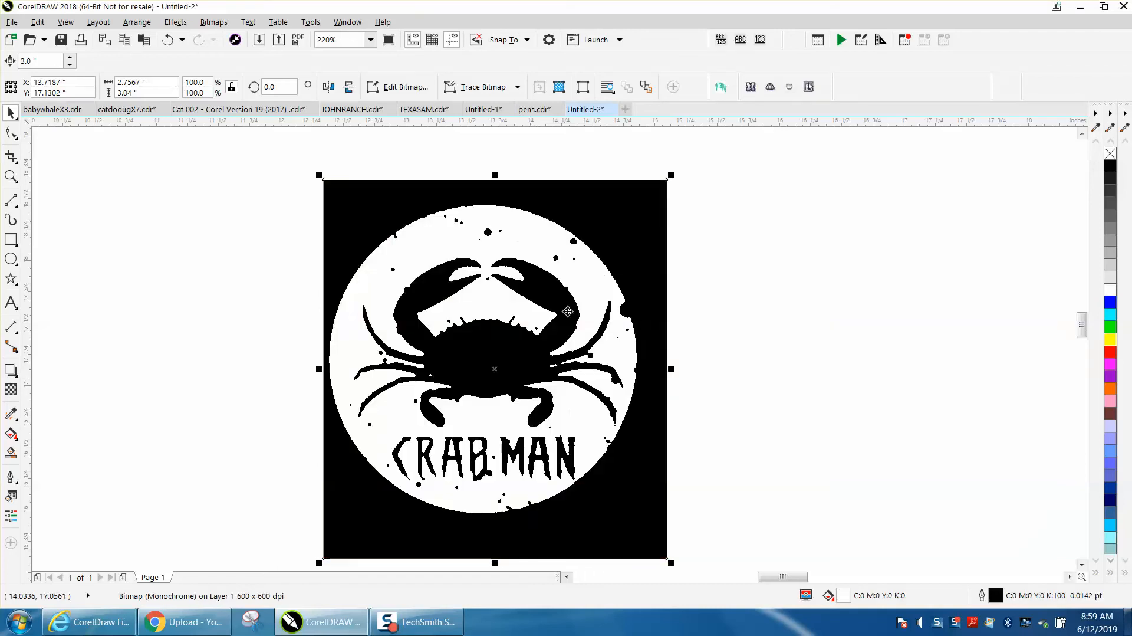
pyautogui.moveTo(467, 256)
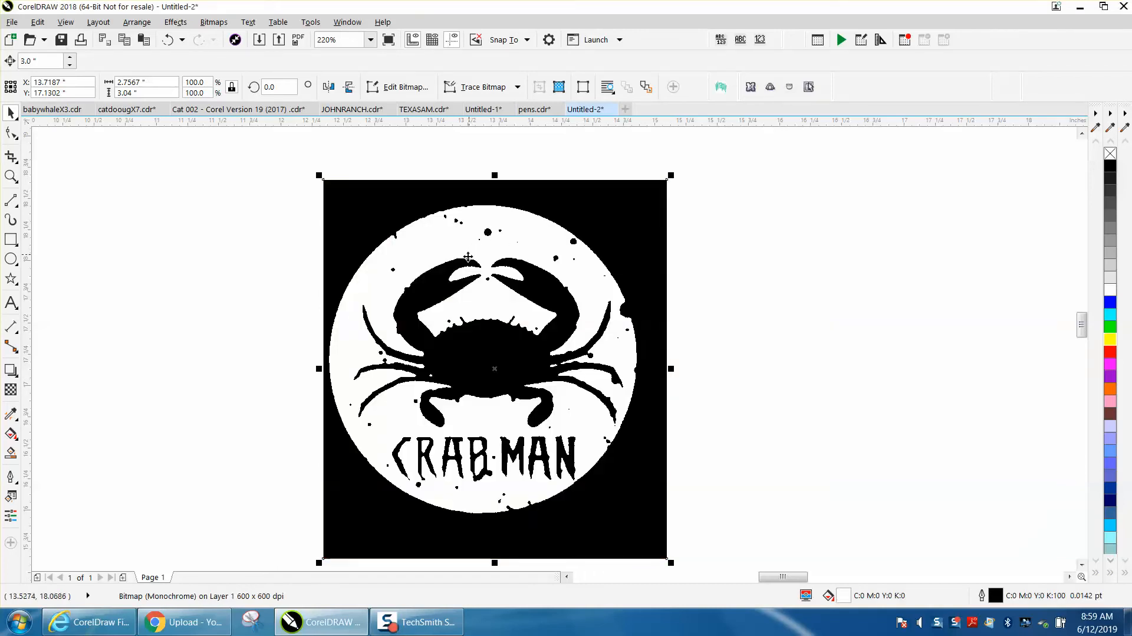
pyautogui.moveTo(497, 229)
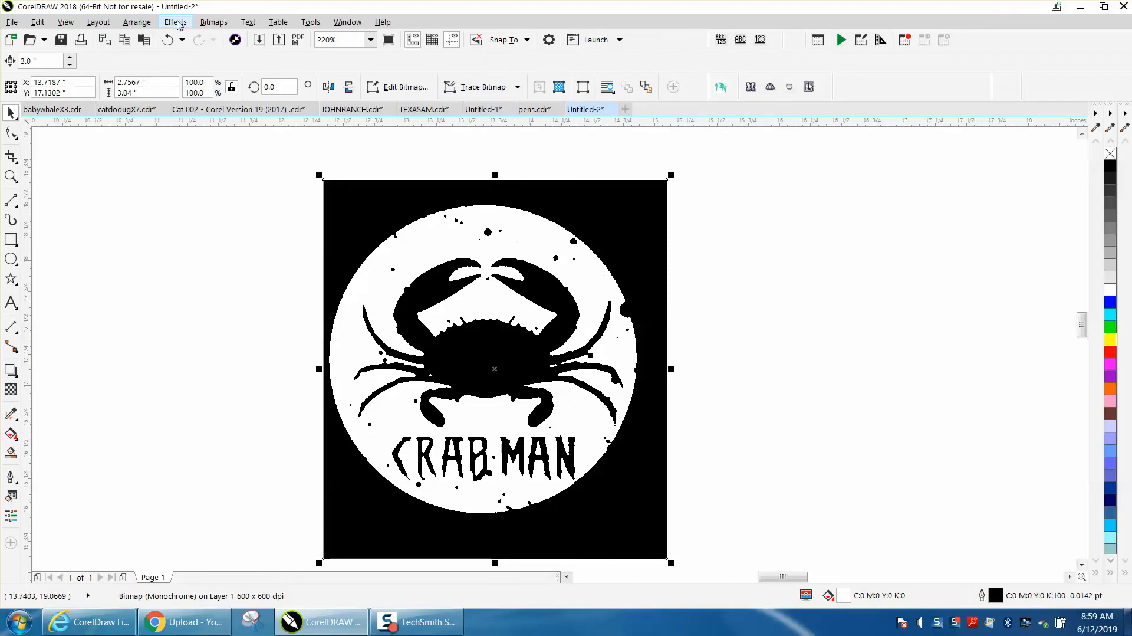
# Outline-trace the bitmap as Clipart, allowing it to be reduced, and accept the PowerTRACE result
pyautogui.click(214, 23)
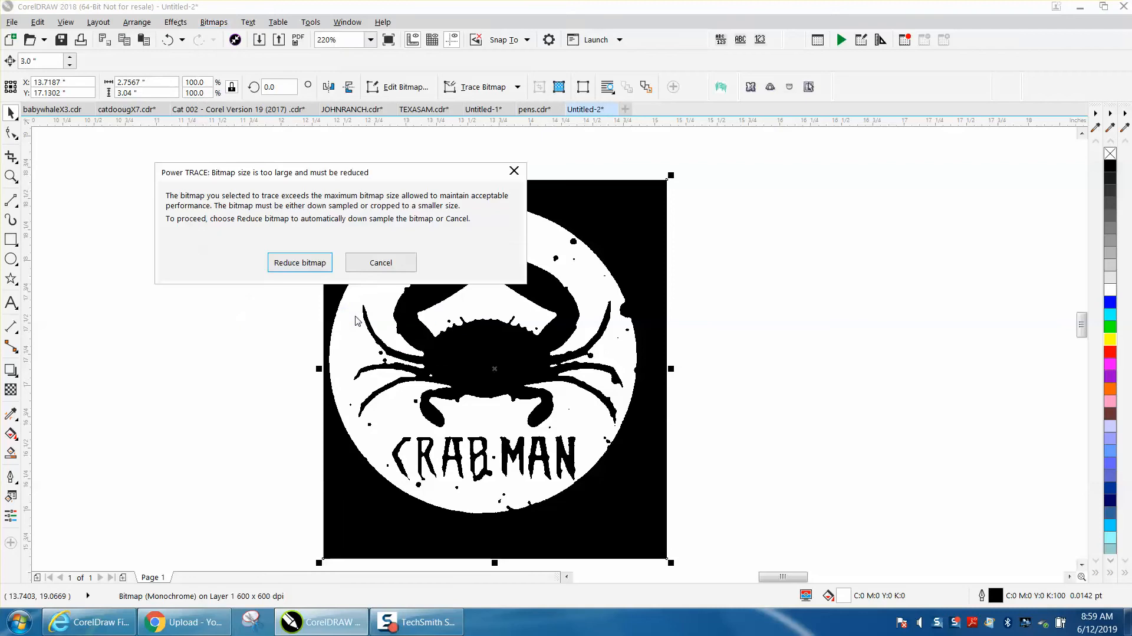
pyautogui.click(299, 264)
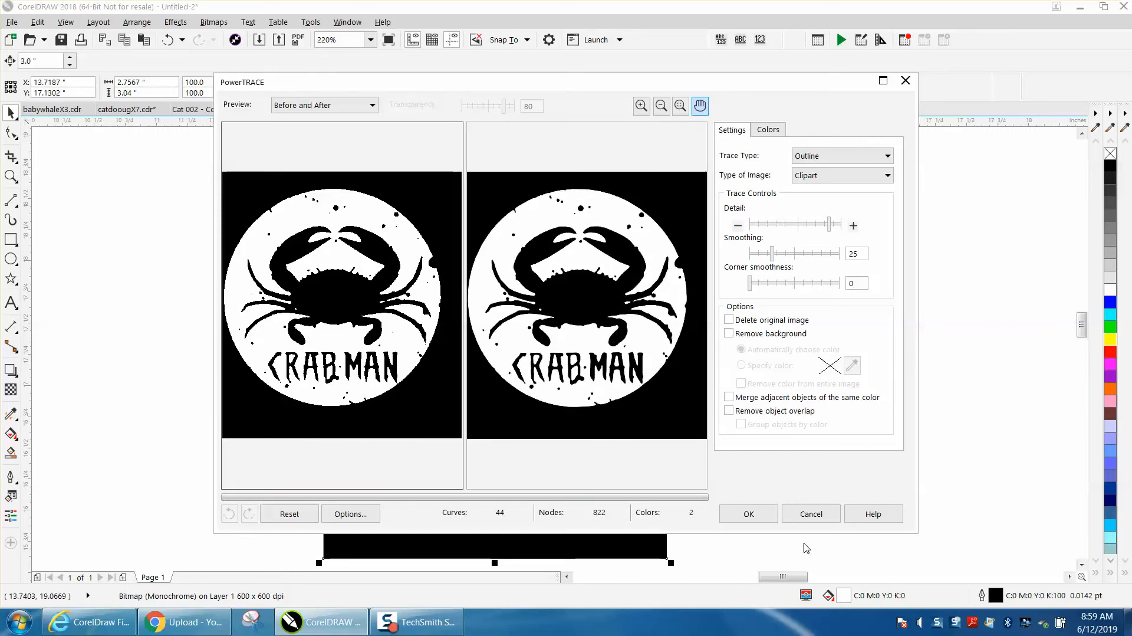
pyautogui.click(748, 514)
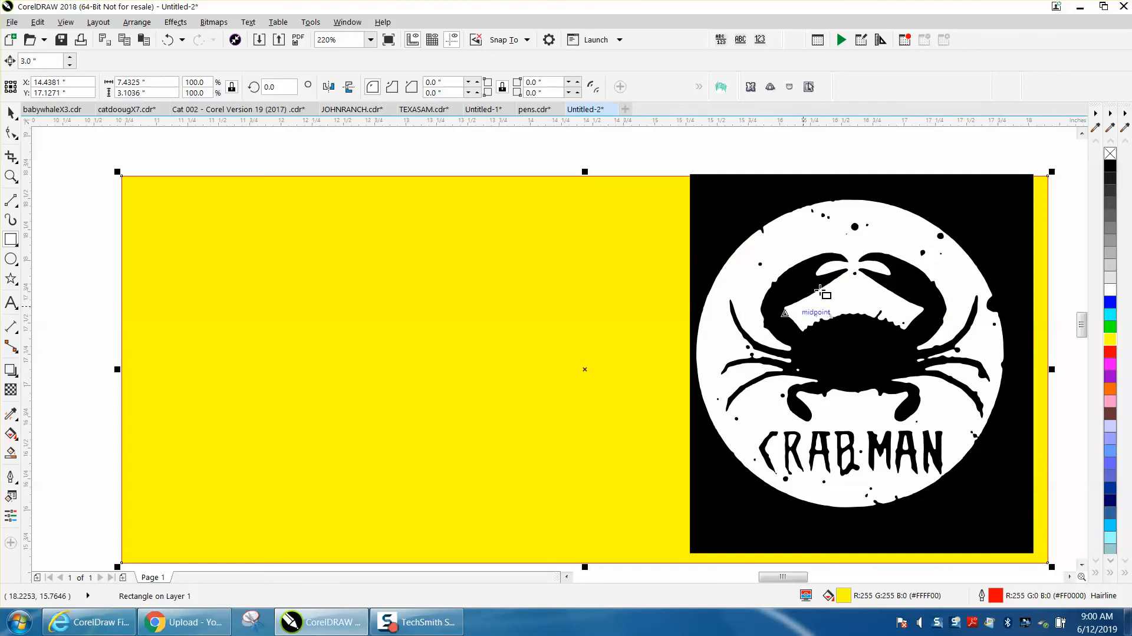
pyautogui.moveTo(663, 242)
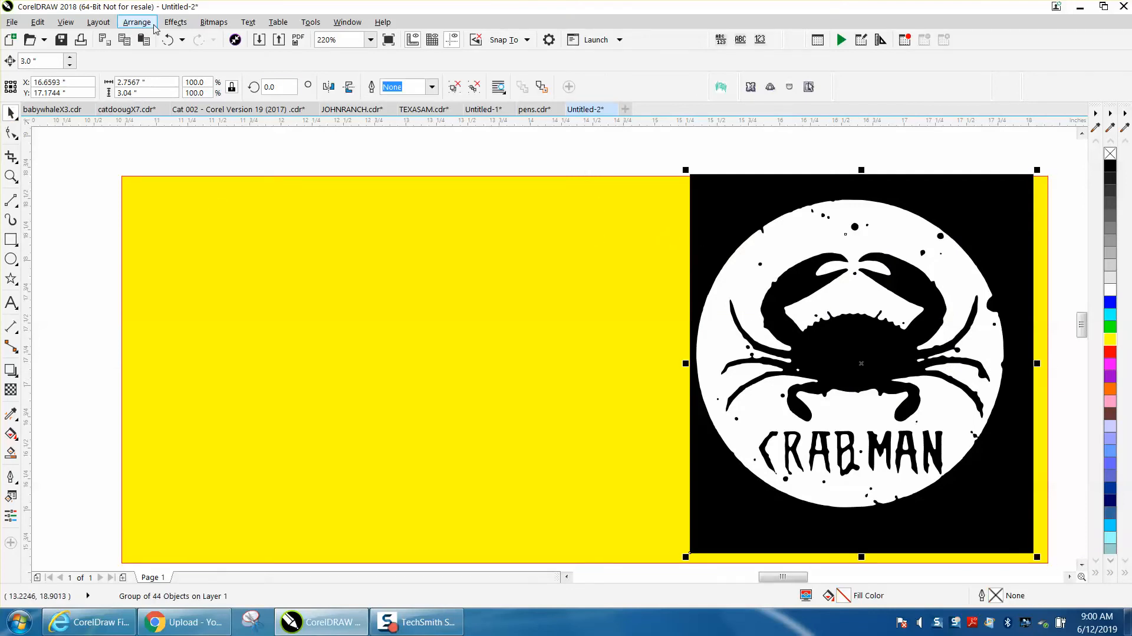
# Ungroup the traced logo into 44 separate objects and undo the test move of the crab
pyautogui.click(137, 23)
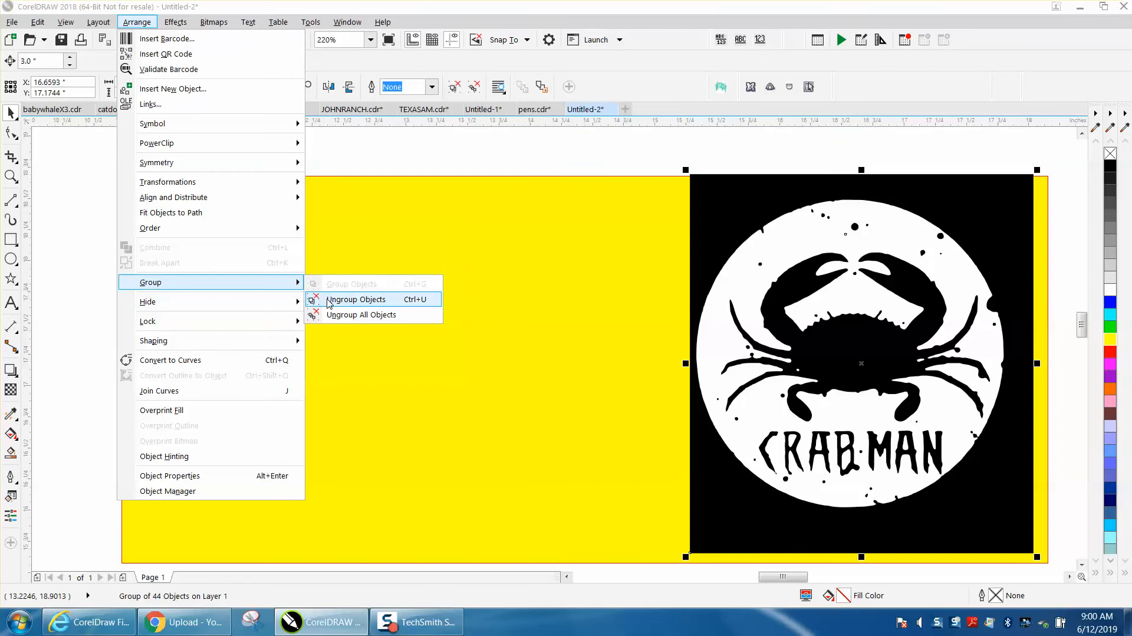
pyautogui.click(356, 299)
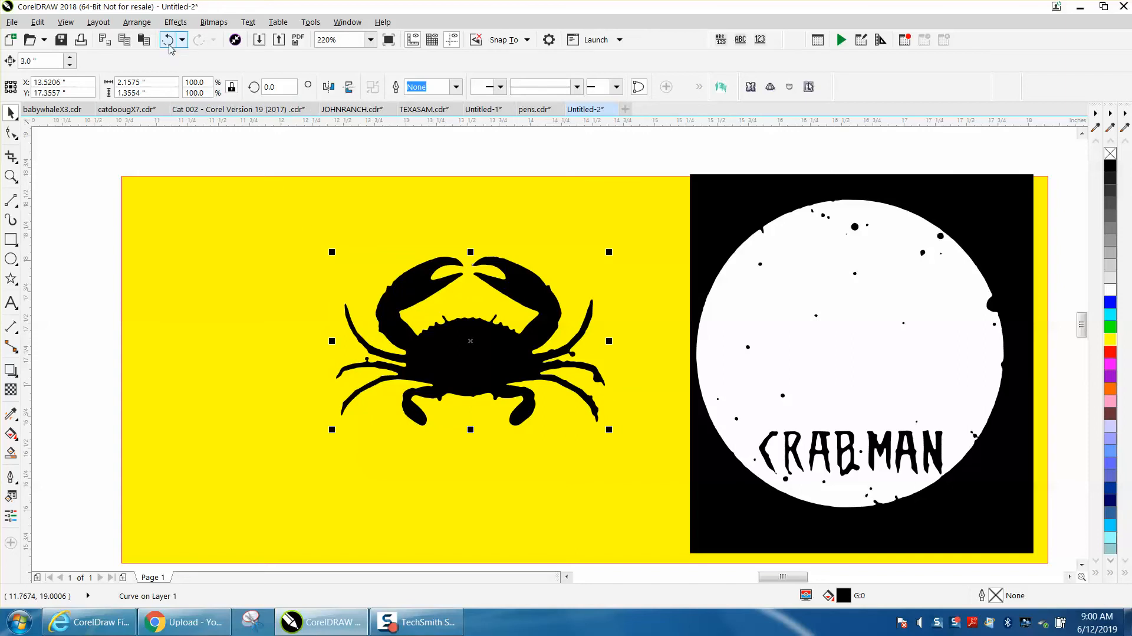
pyautogui.moveTo(471, 340); pyautogui.dragTo(855, 337)
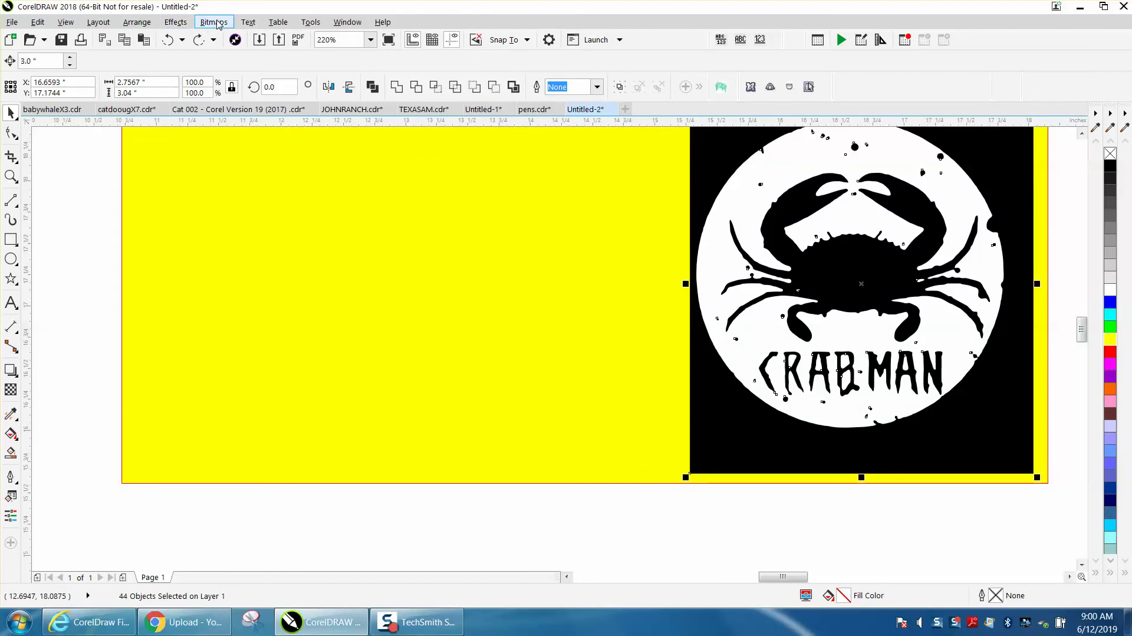
# Invert the traced pieces' colours and drag the white crab out beside the black circle
pyautogui.click(174, 22)
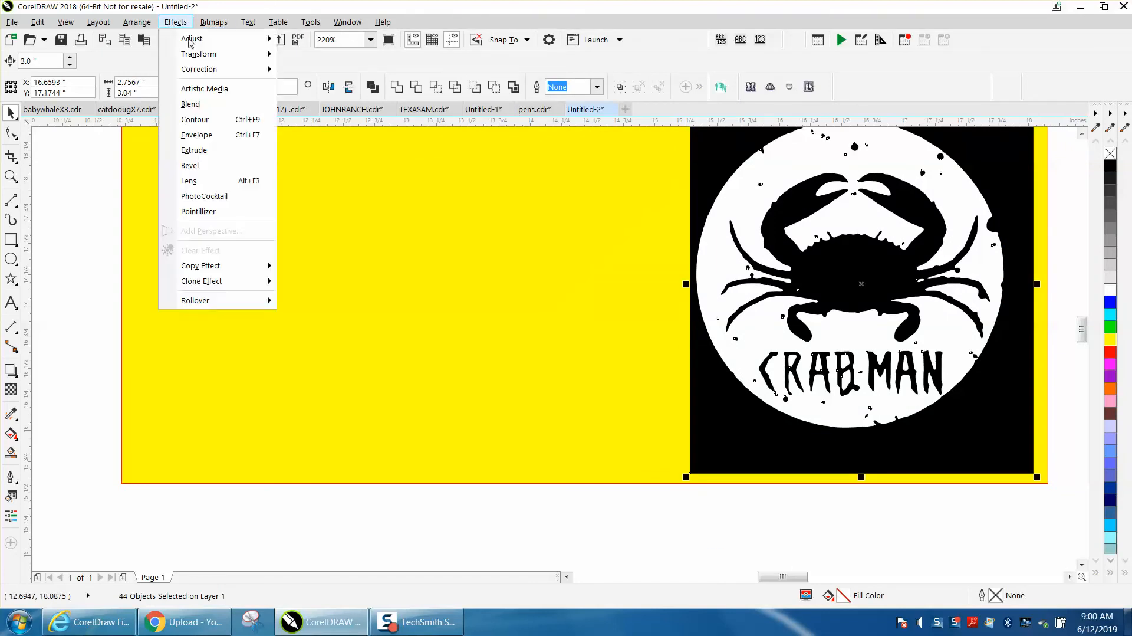
pyautogui.moveTo(198, 54)
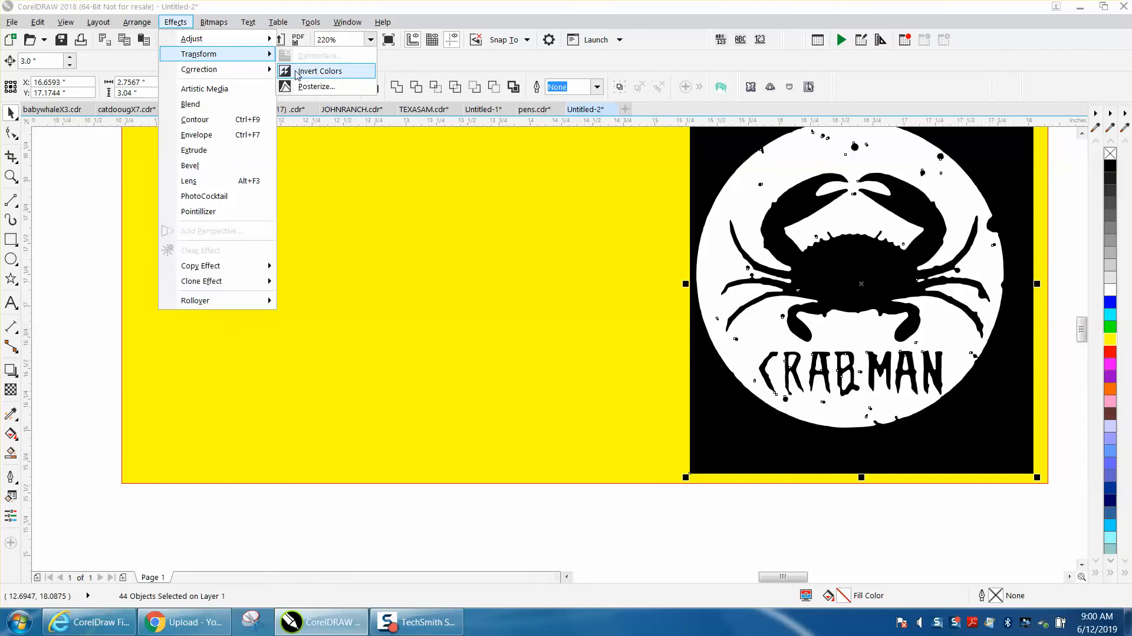
pyautogui.click(319, 71)
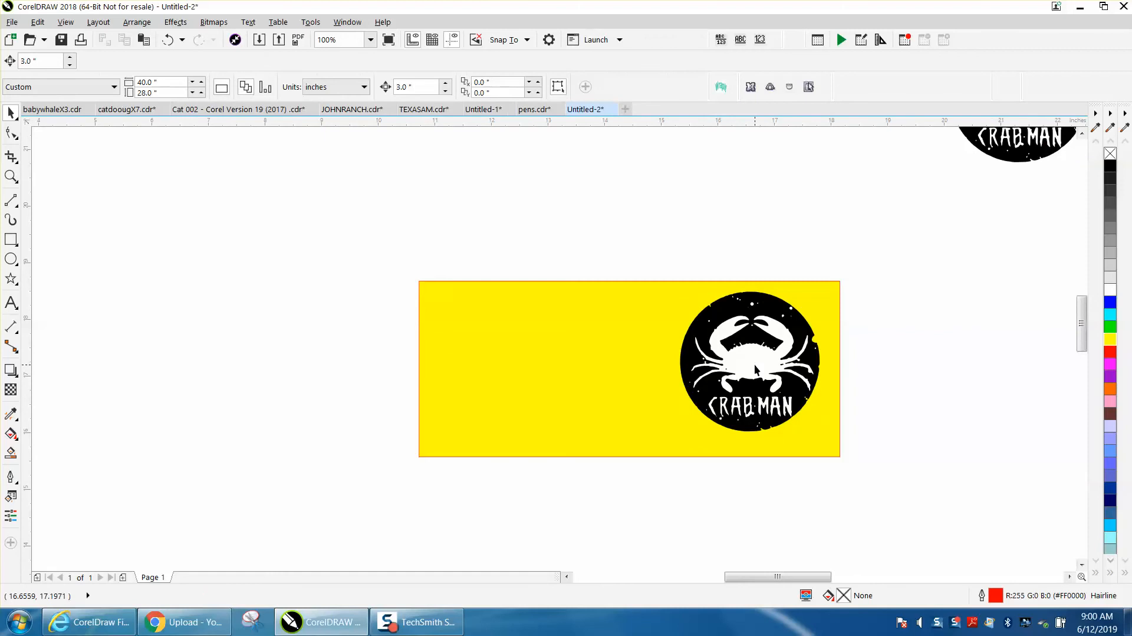
pyautogui.click(757, 368)
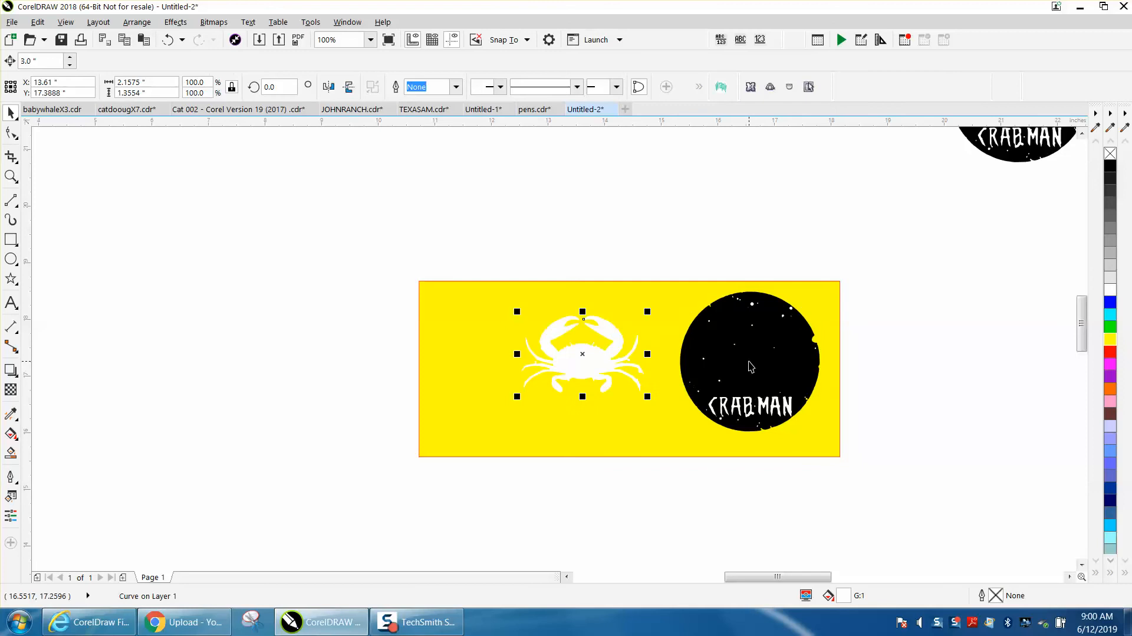
pyautogui.moveTo(40, 253)
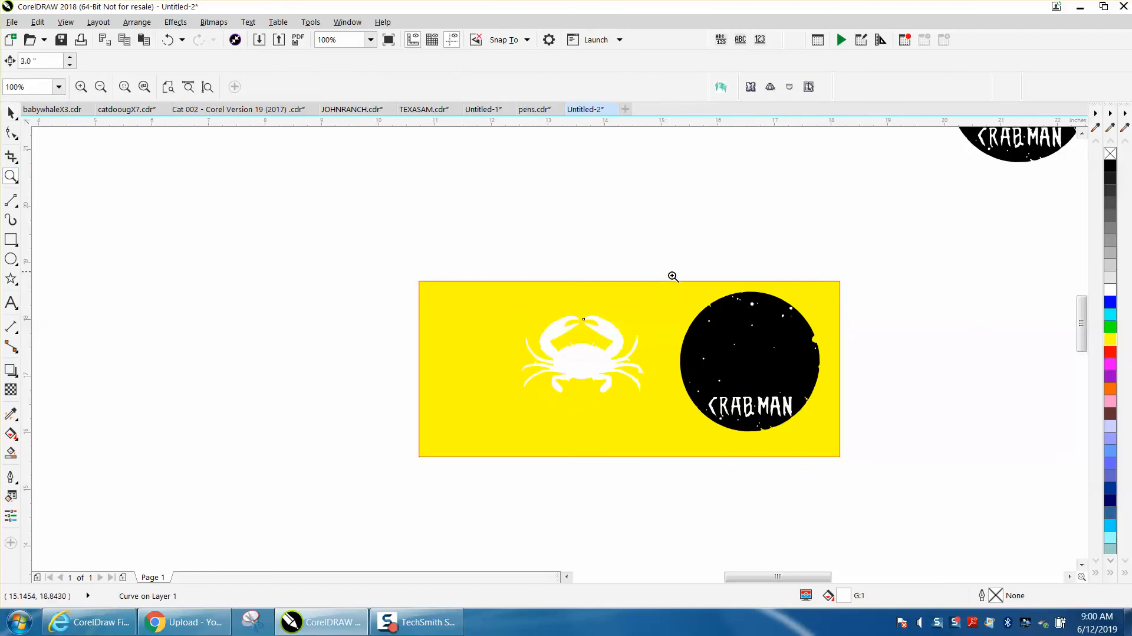
# Move the black circle aside to inspect the fragments beneath, then return it to its spot
pyautogui.click(672, 277)
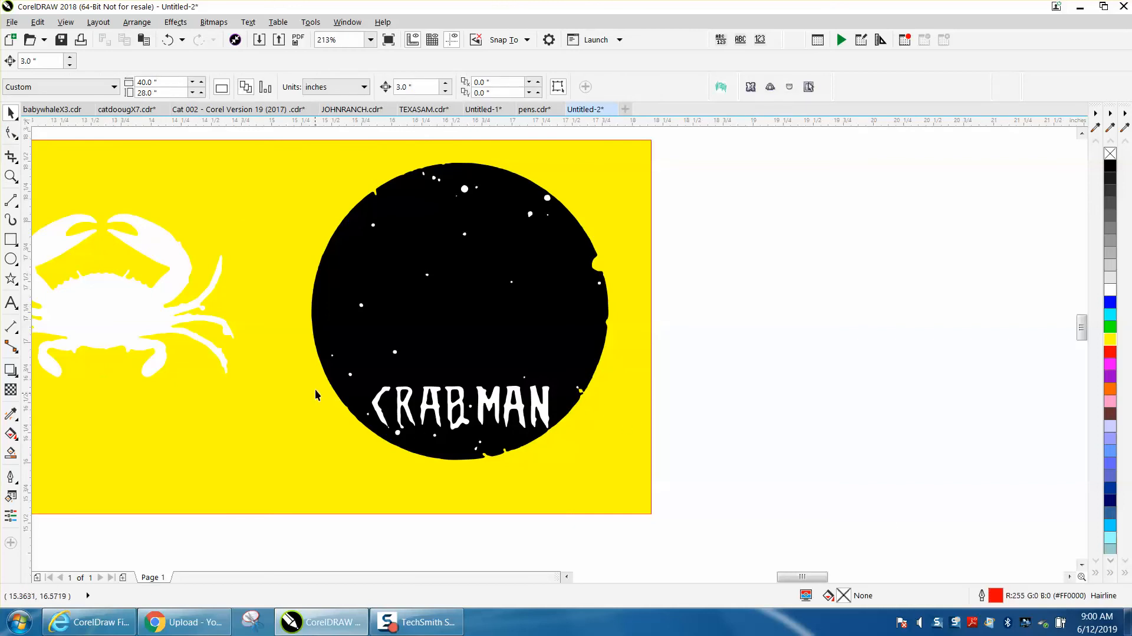
pyautogui.click(319, 393)
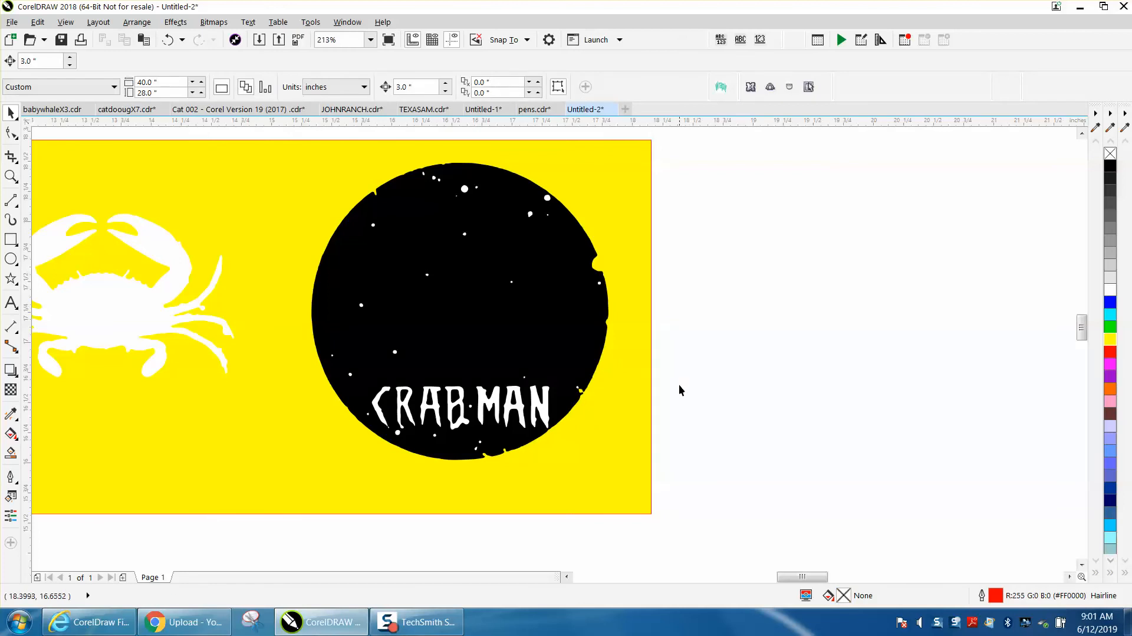
pyautogui.moveTo(376, 406)
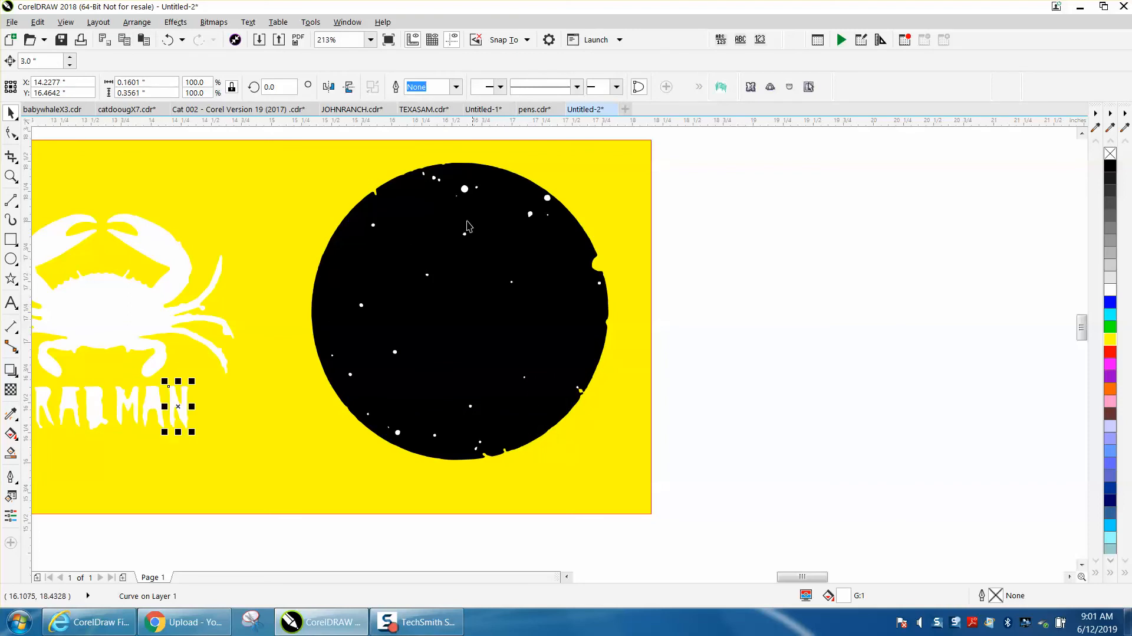
pyautogui.moveTo(433, 384)
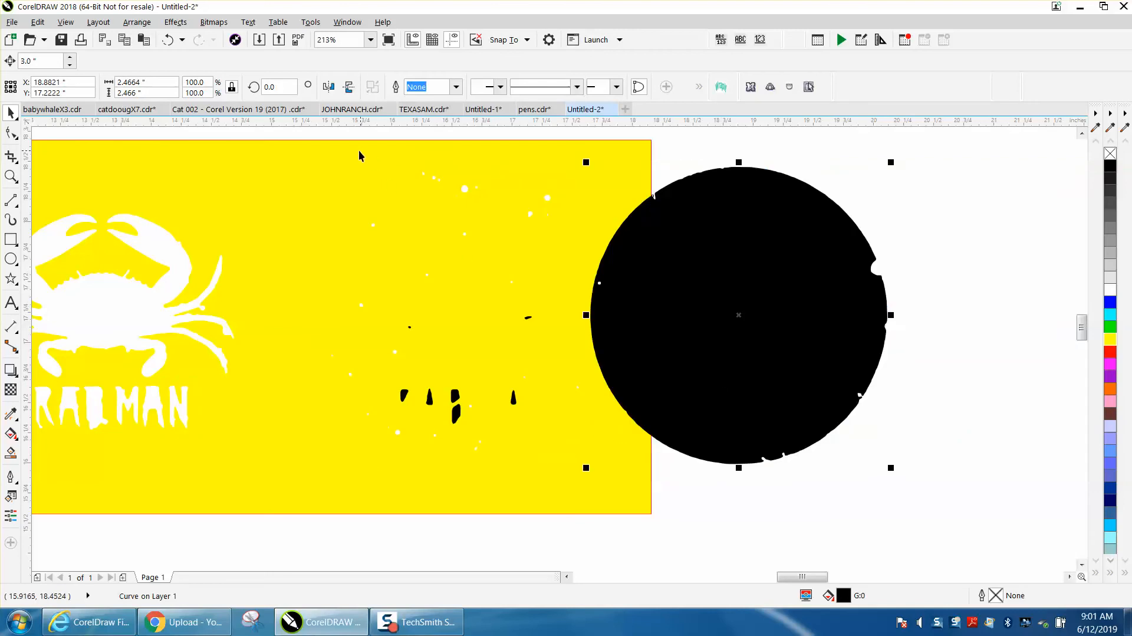
pyautogui.moveTo(738, 314); pyautogui.dragTo(459, 310)
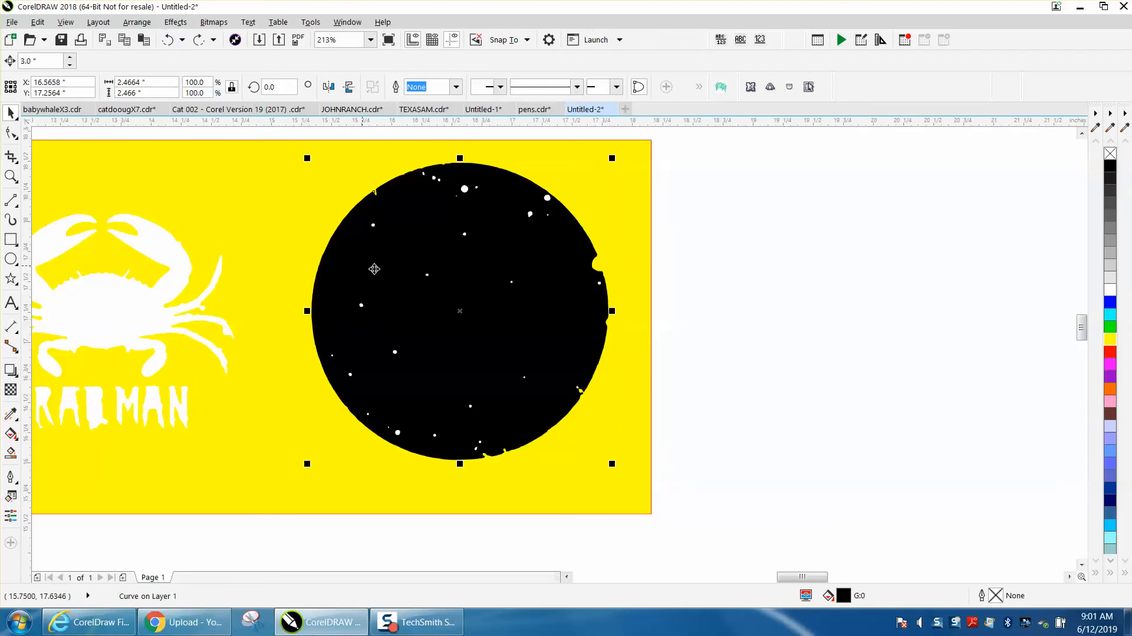
pyautogui.moveTo(711, 176)
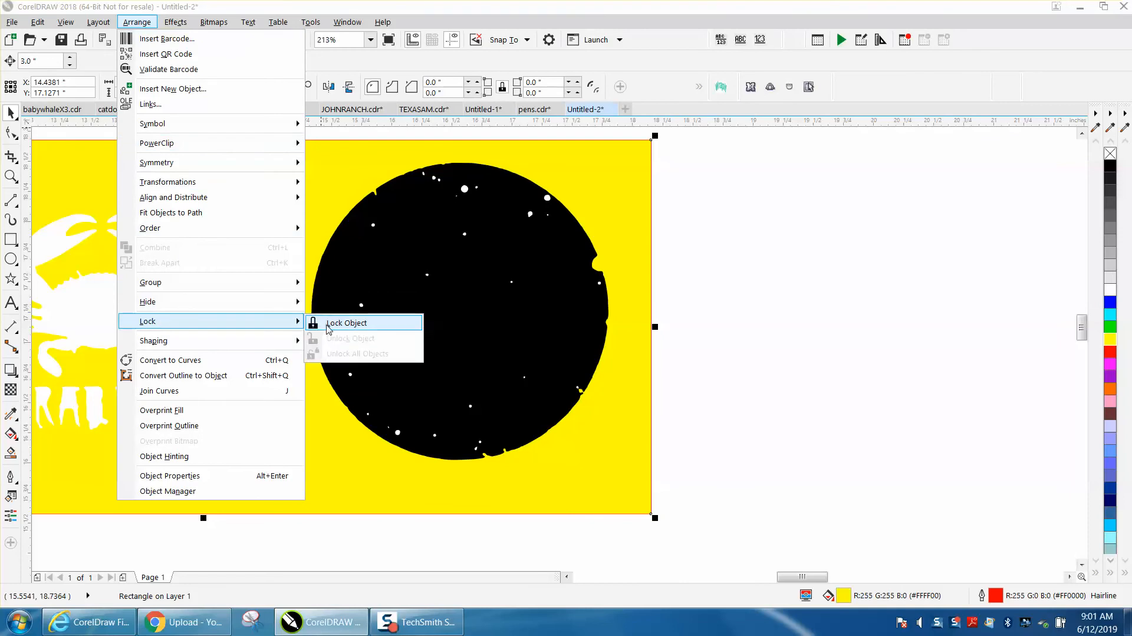
# Lock the yellow background rectangle with Arrange > Lock > Lock Object
pyautogui.click(346, 323)
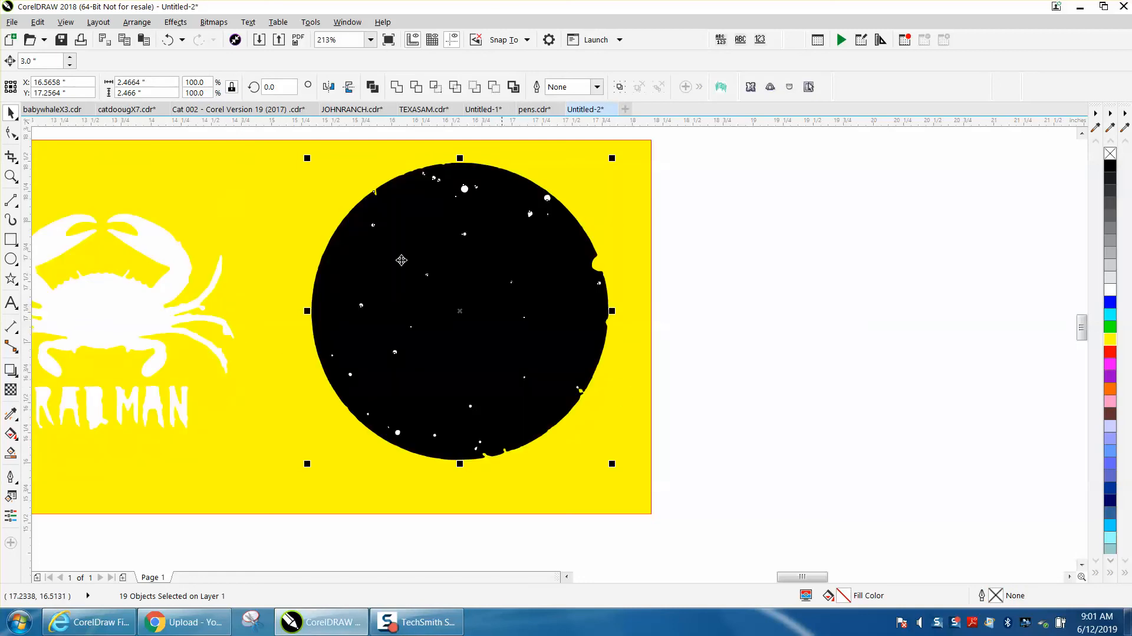
# Select and delete the stray white specks inside the black circle
pyautogui.click(171, 41)
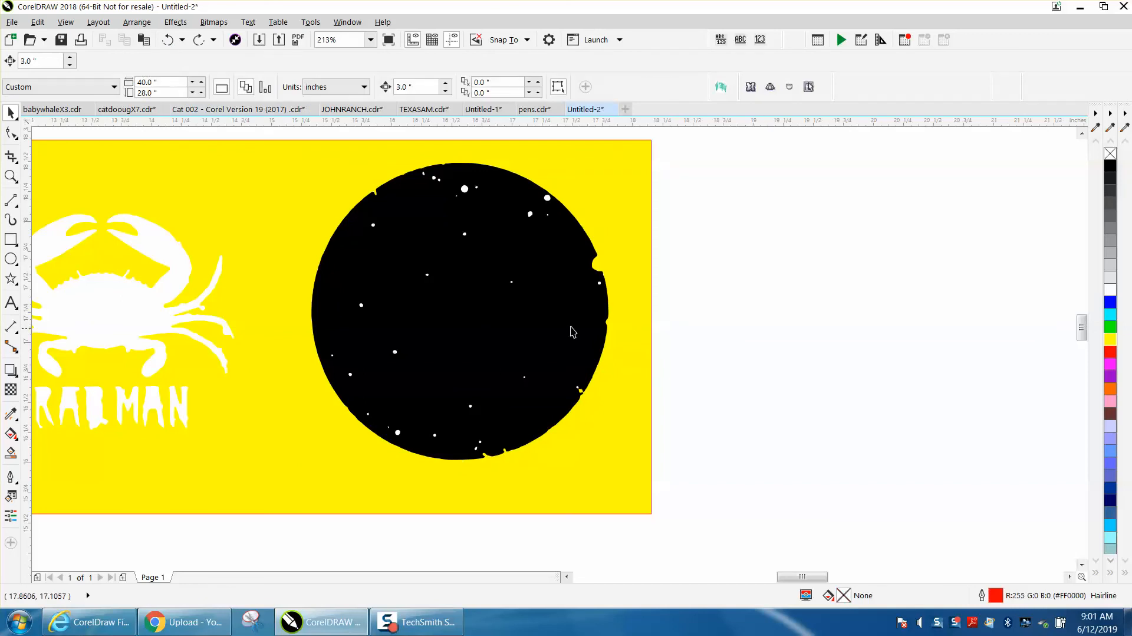
pyautogui.click(548, 198)
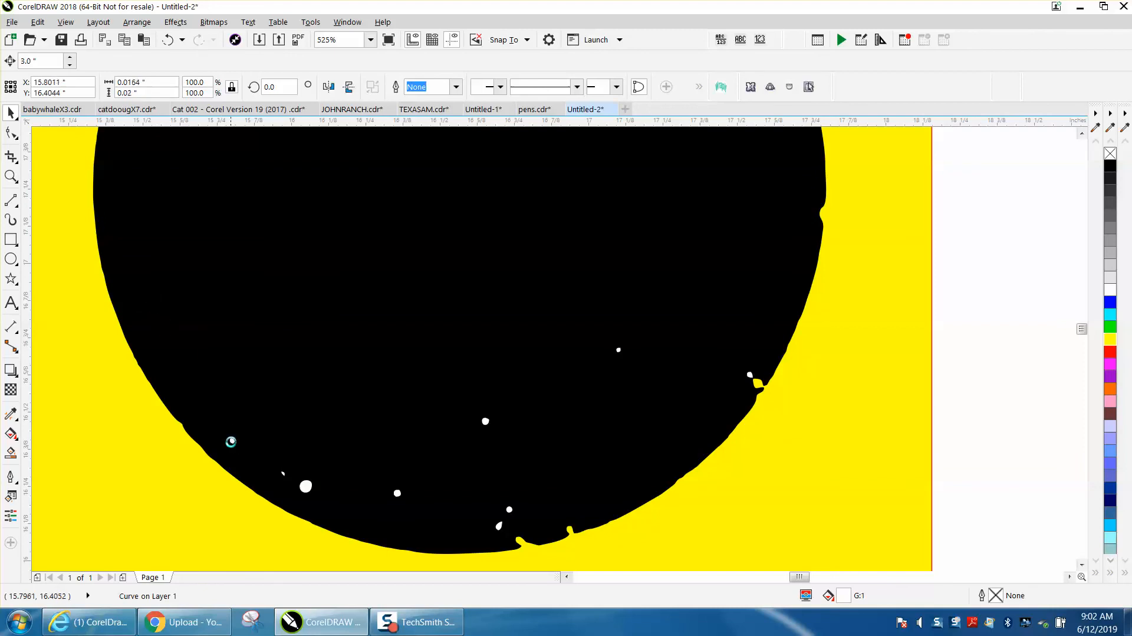
pyautogui.click(306, 486)
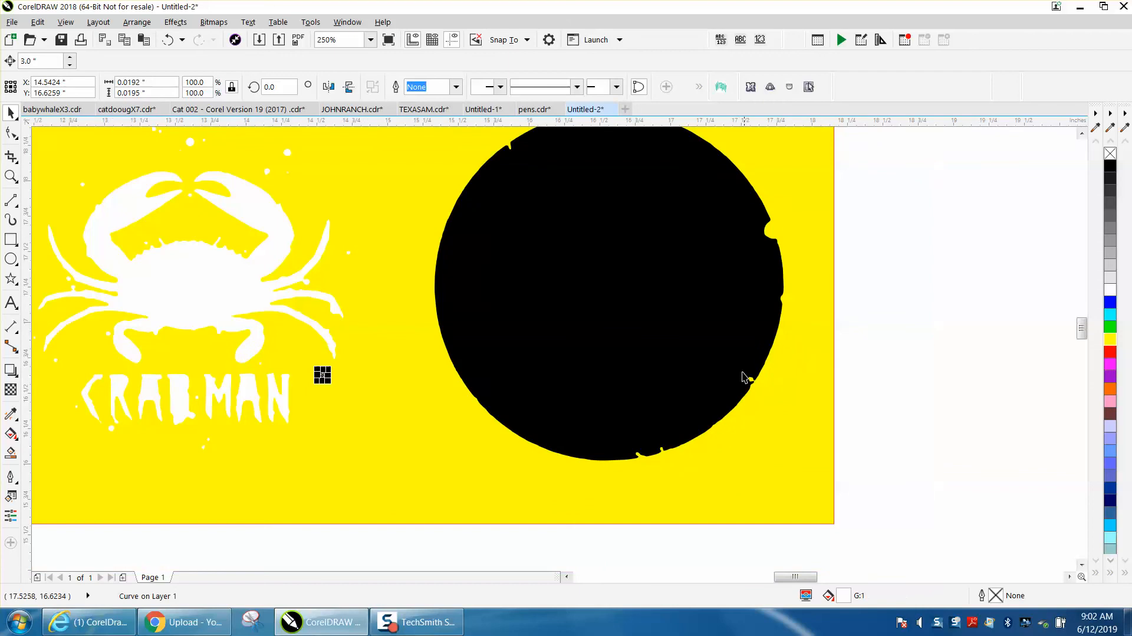
# In Wireframe view, drag the crab and CRAB MAN text back over the black circle
pyautogui.click(748, 377)
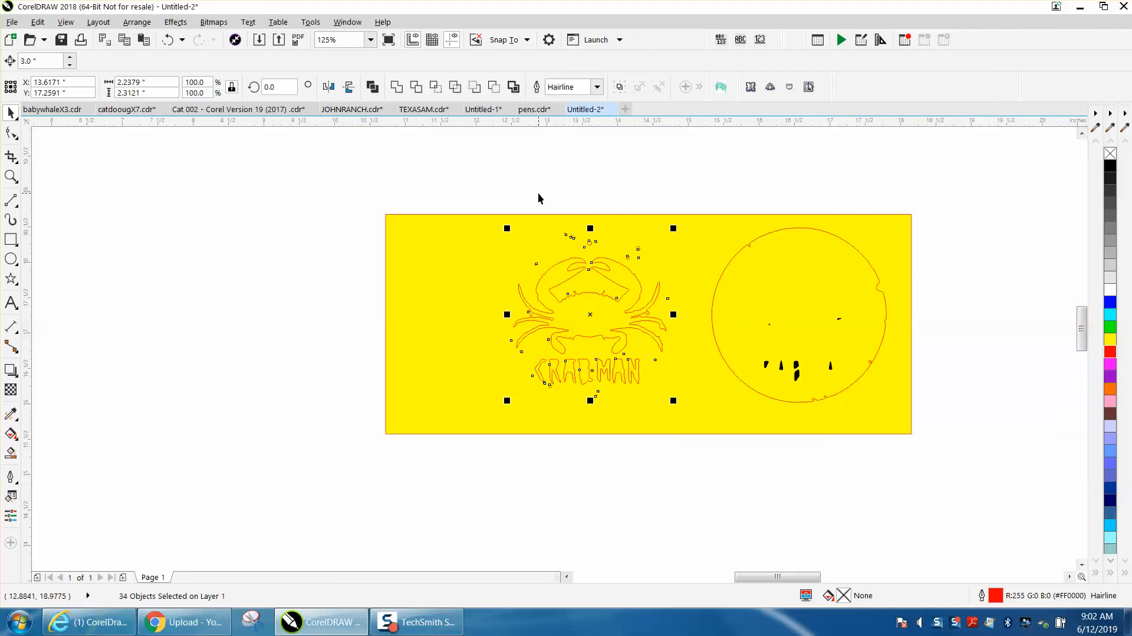
pyautogui.moveTo(590, 314); pyautogui.dragTo(802, 314)
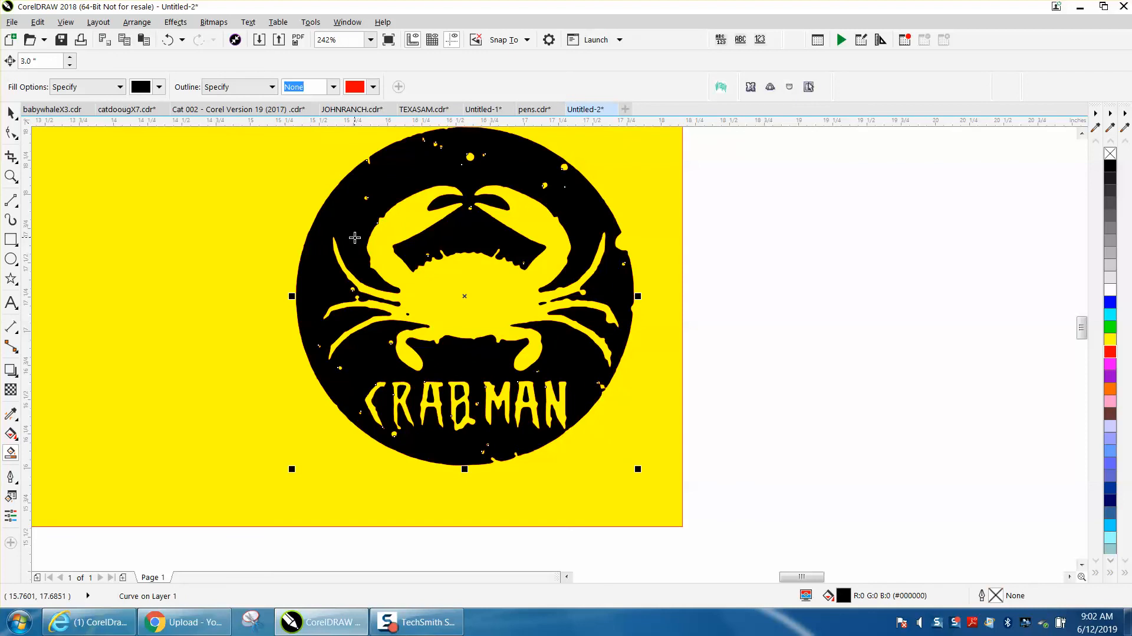
pyautogui.moveTo(34, 182)
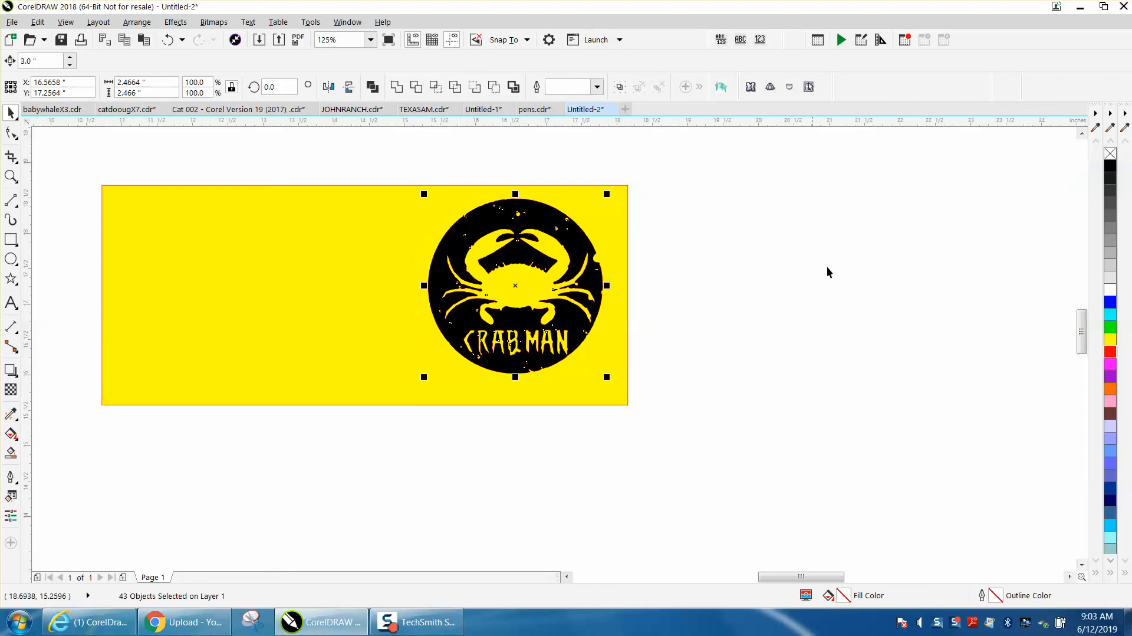
# Centre-align the circle, crab and lettering, then clear the selection
pyautogui.click(1112, 154)
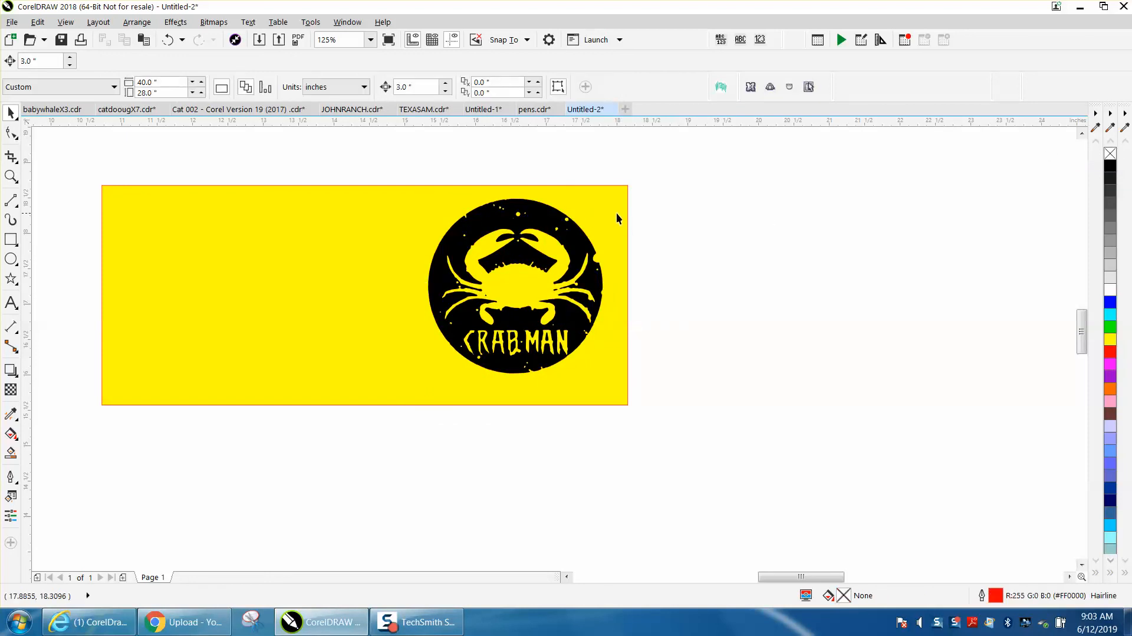
# Unlock all objects, delete the yellow rectangle and zoom to fit the finished badge
pyautogui.click(137, 22)
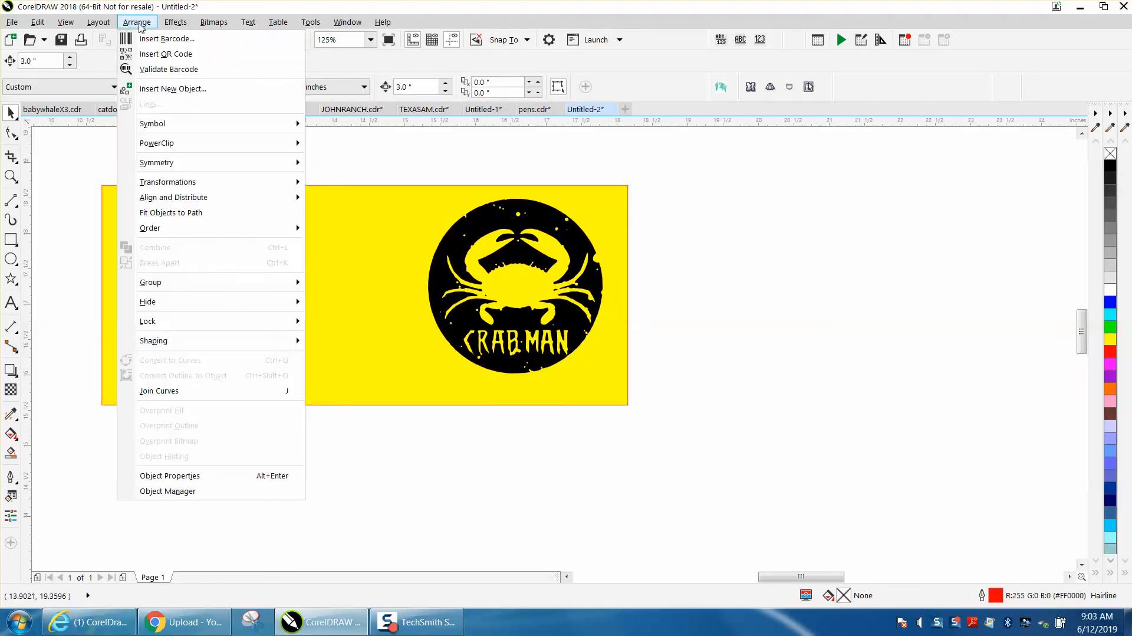
pyautogui.moveTo(148, 321)
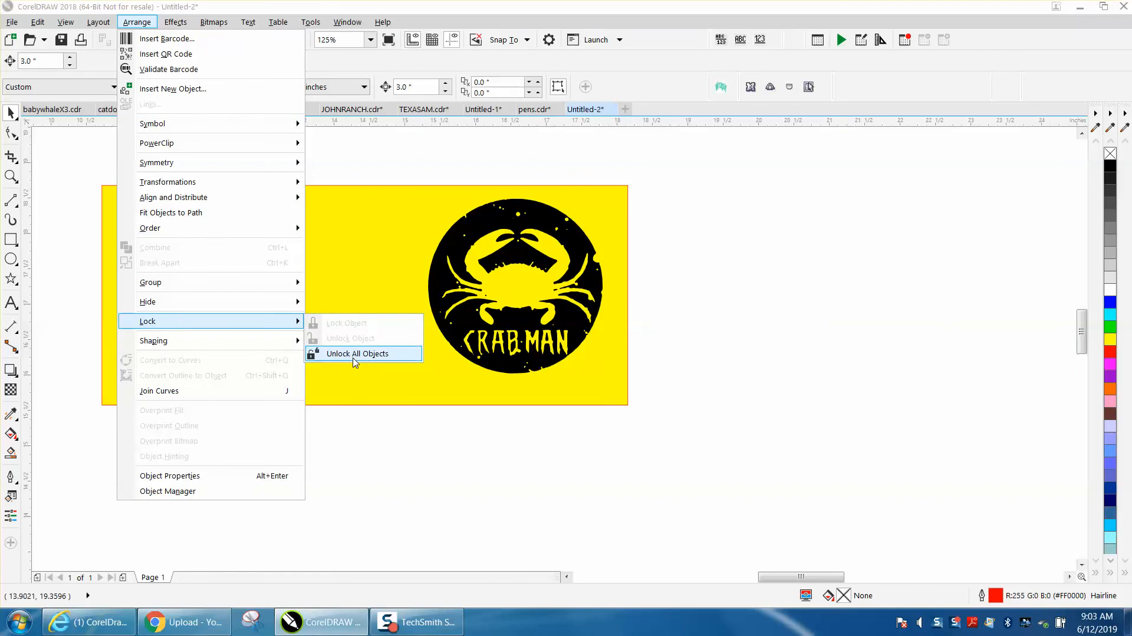
pyautogui.click(363, 354)
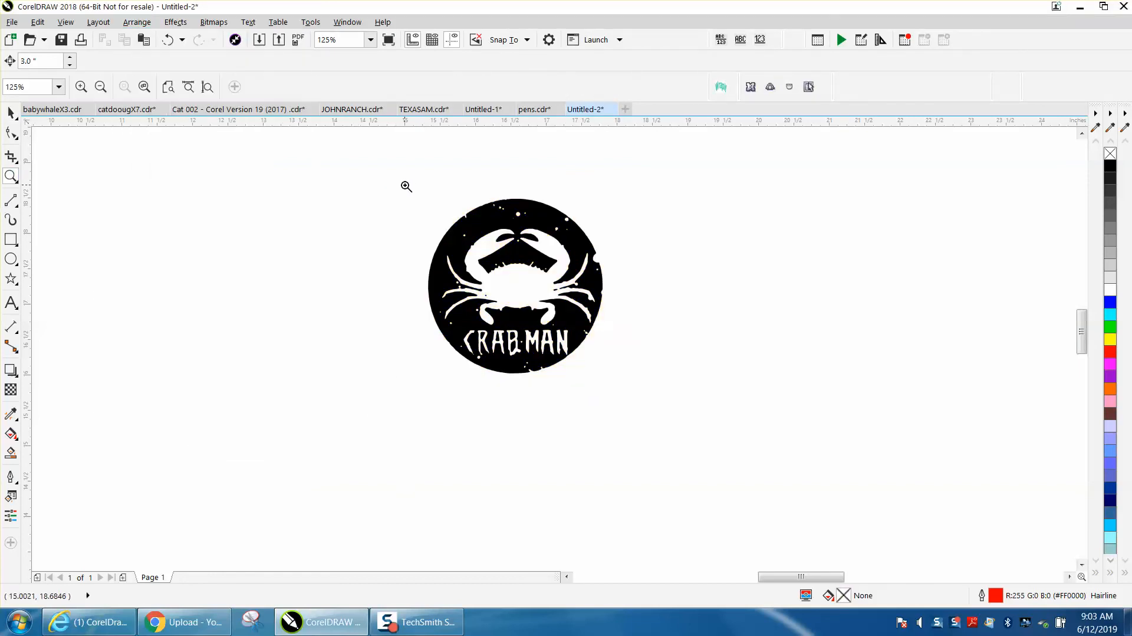
pyautogui.click(406, 188)
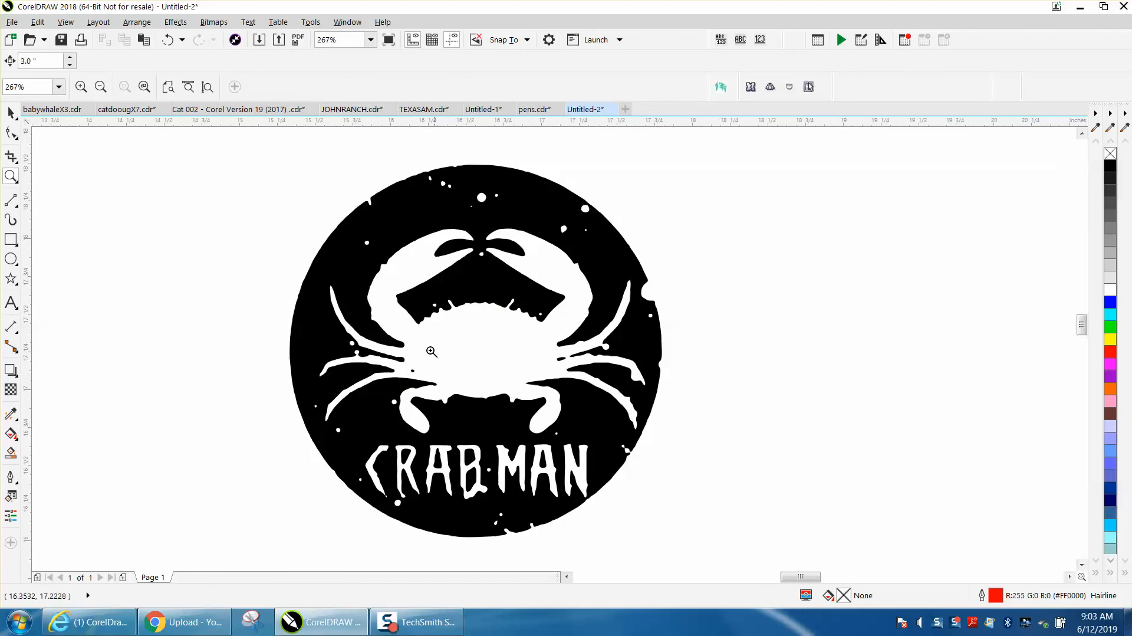
pyautogui.click(433, 351)
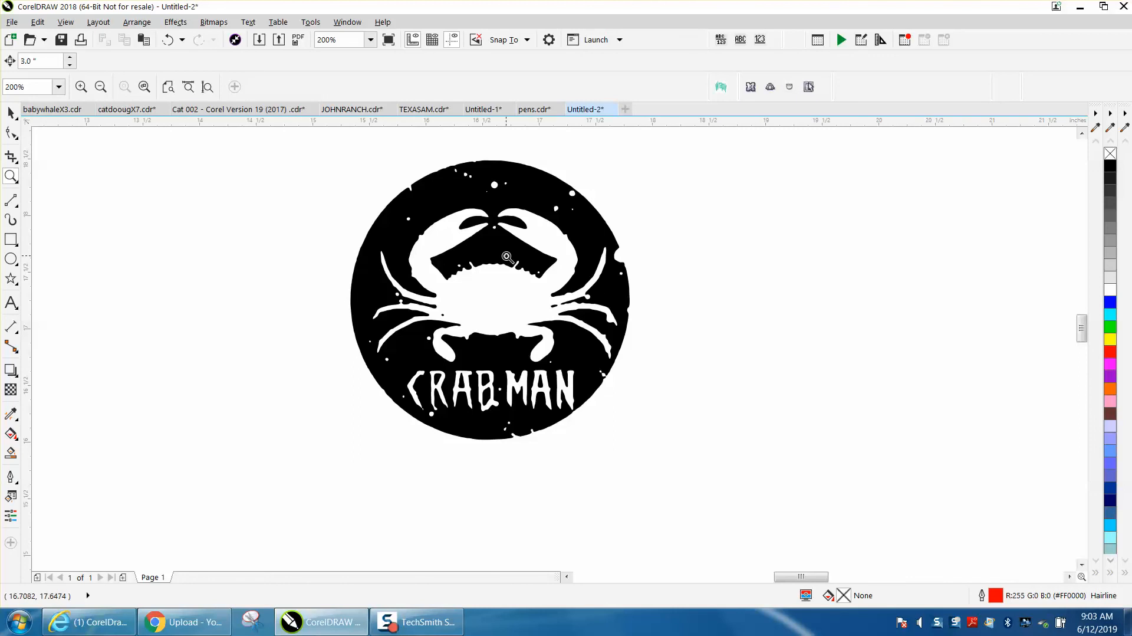
pyautogui.click(13, 22)
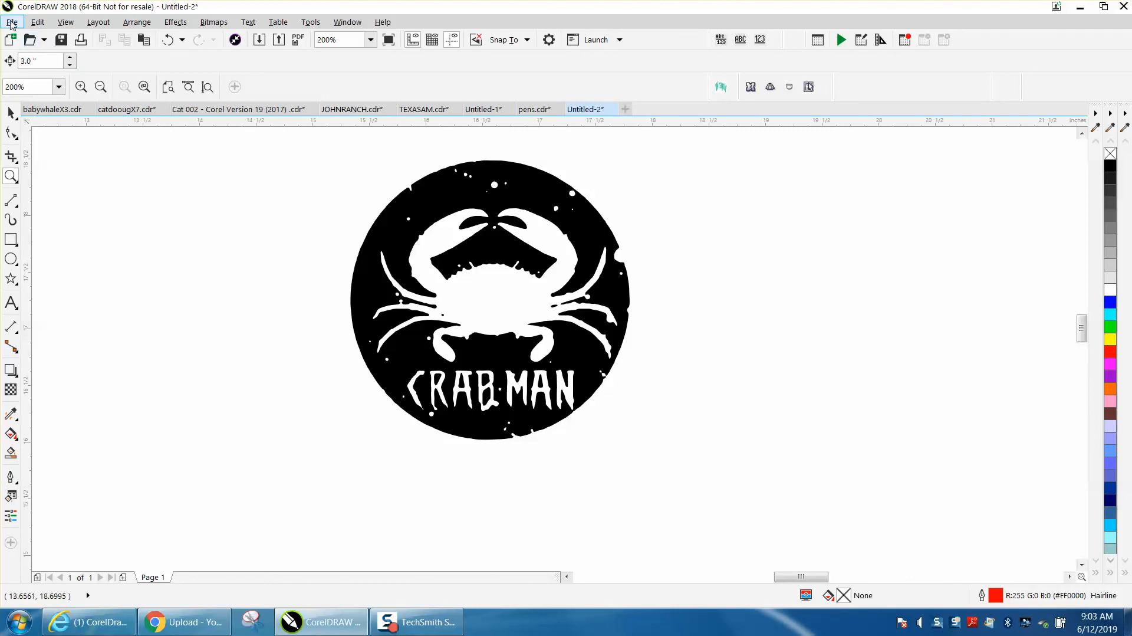
# Bring up the Export dialog from the File menu, then cancel it without exporting
pyautogui.click(14, 22)
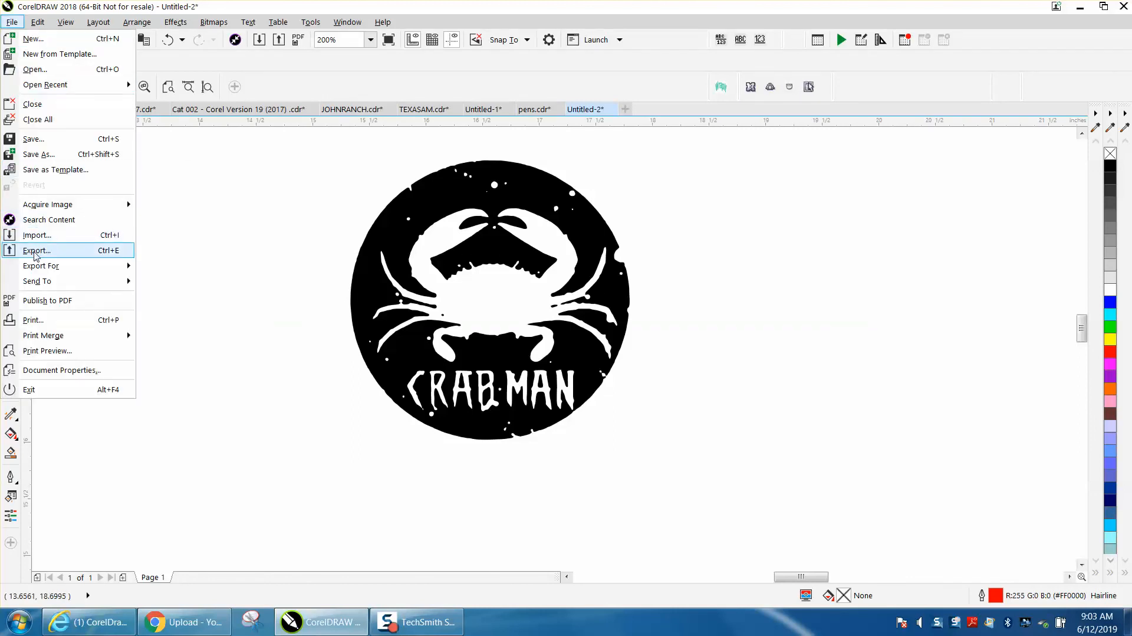
pyautogui.click(36, 250)
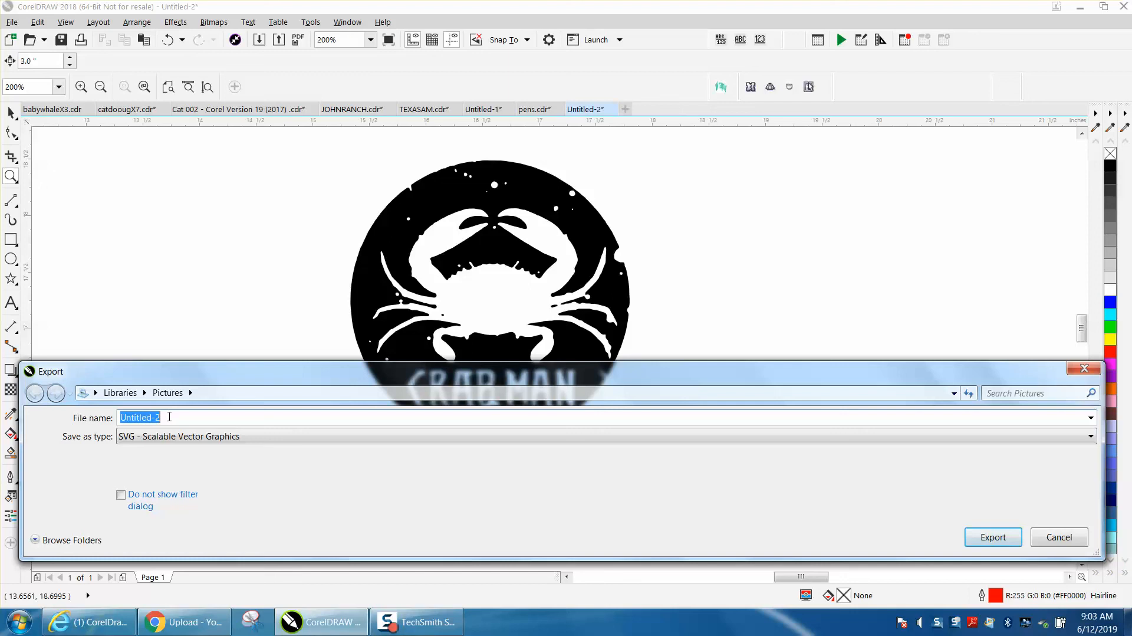
pyautogui.moveTo(929, 512)
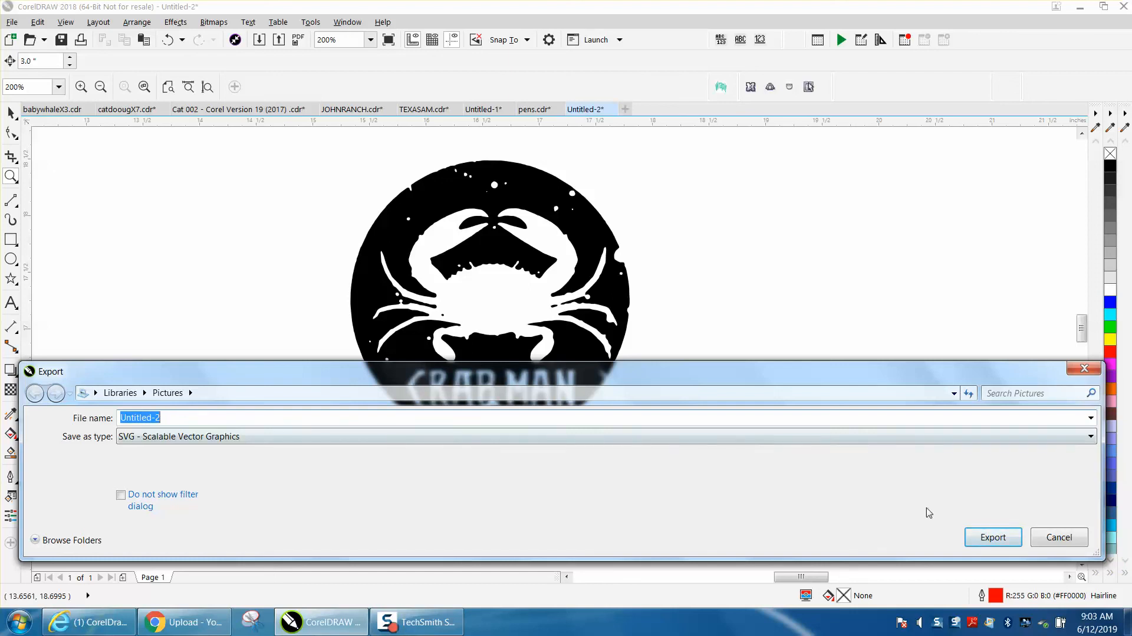
pyautogui.click(1059, 537)
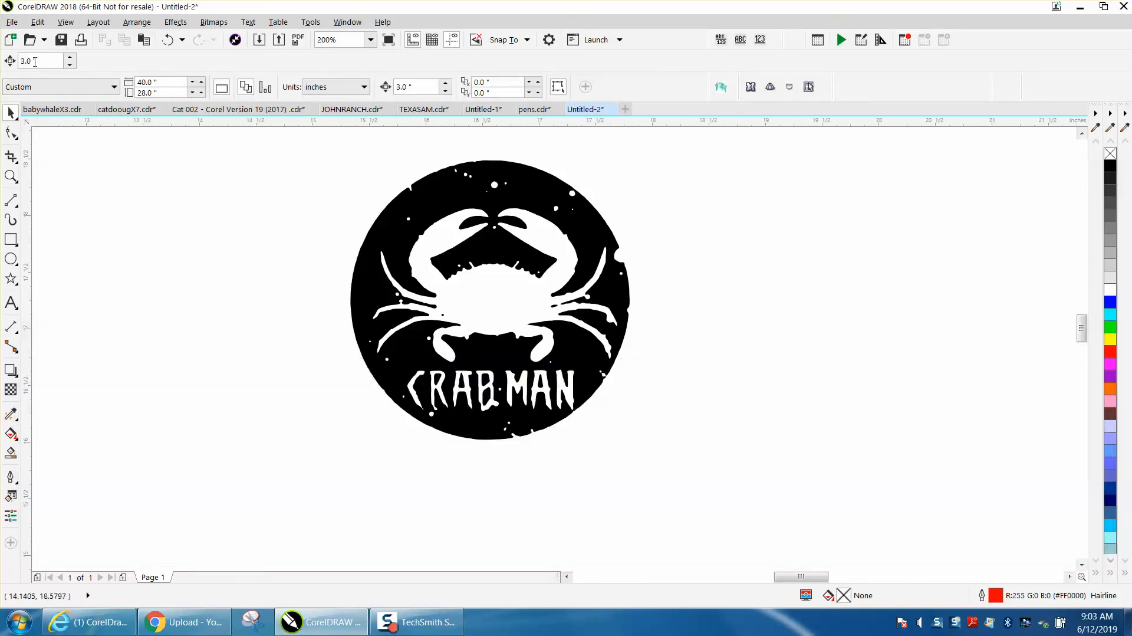
# Reopen the Export dialog and show the Save as type list with SVG, JPG, PDF formats
pyautogui.click(9, 23)
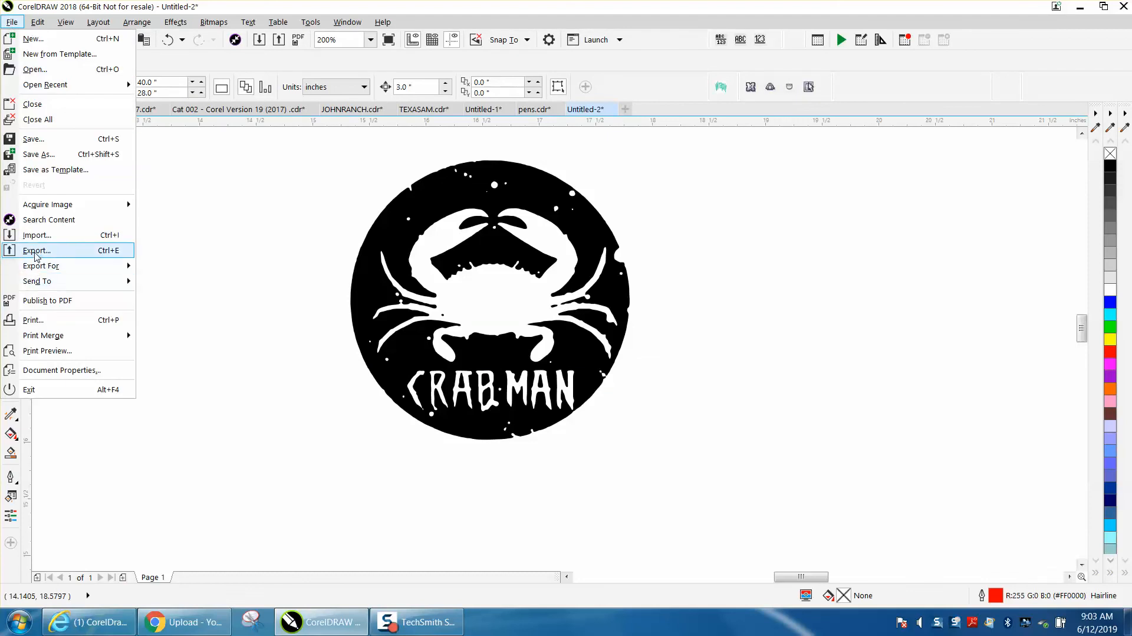
pyautogui.click(37, 251)
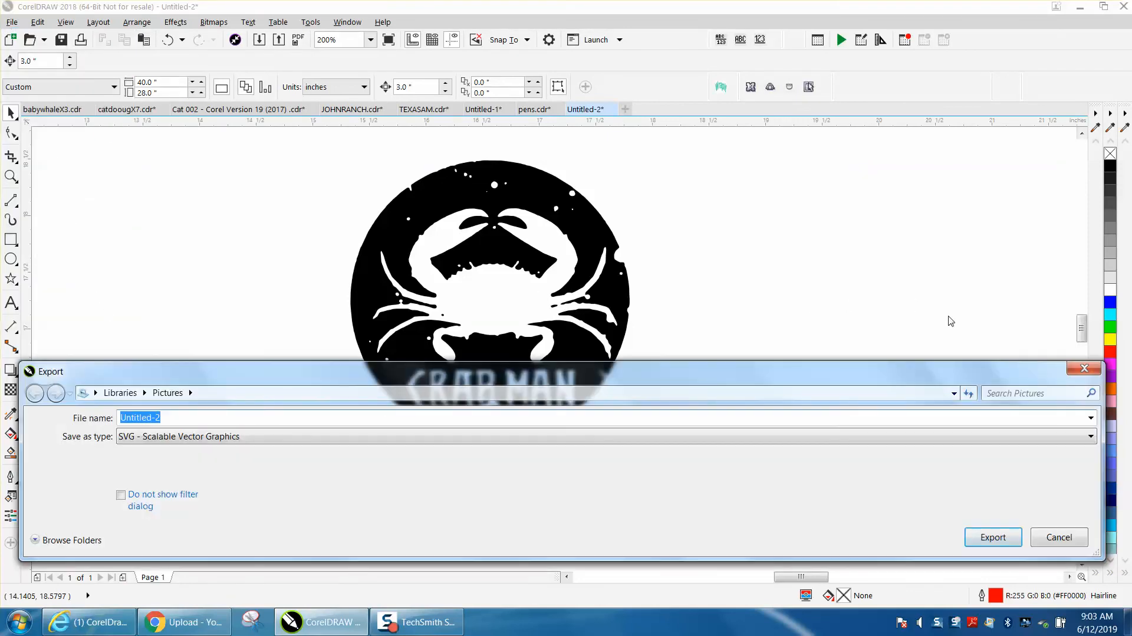
pyautogui.click(1090, 437)
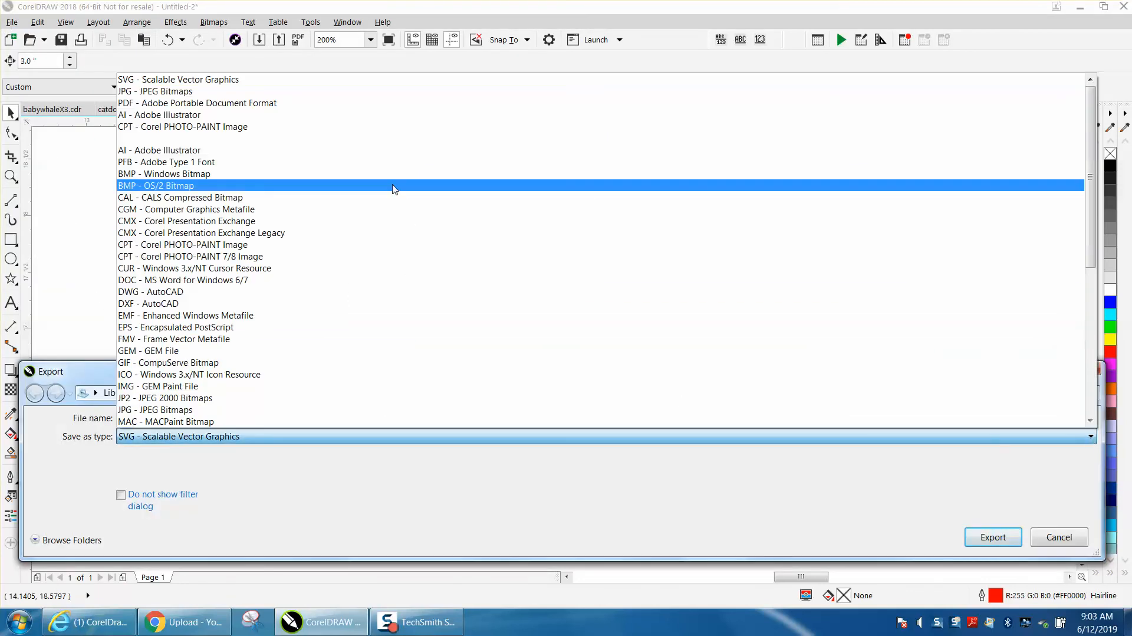